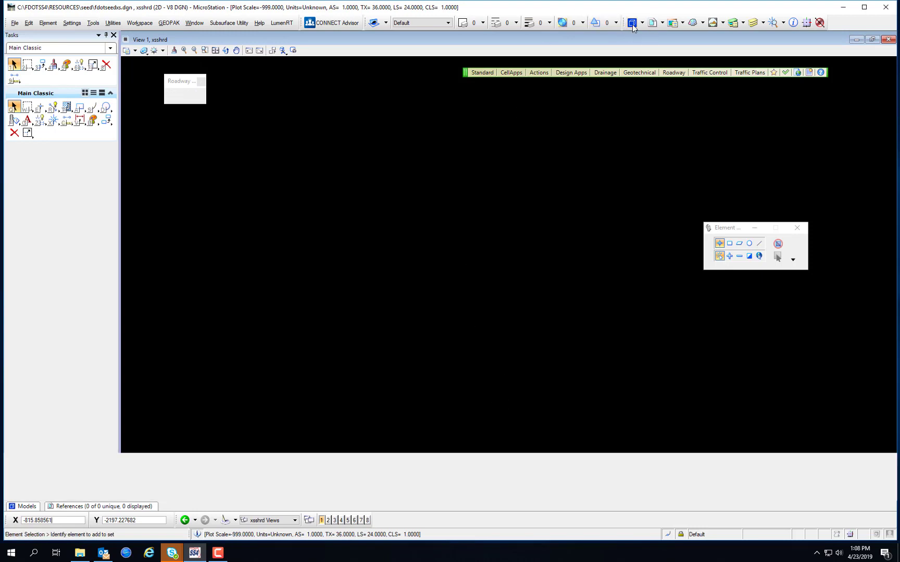
Step: Review the seed file's models list, then look at its view groups list
{"action": "left_click", "coordinate": [26, 506]}
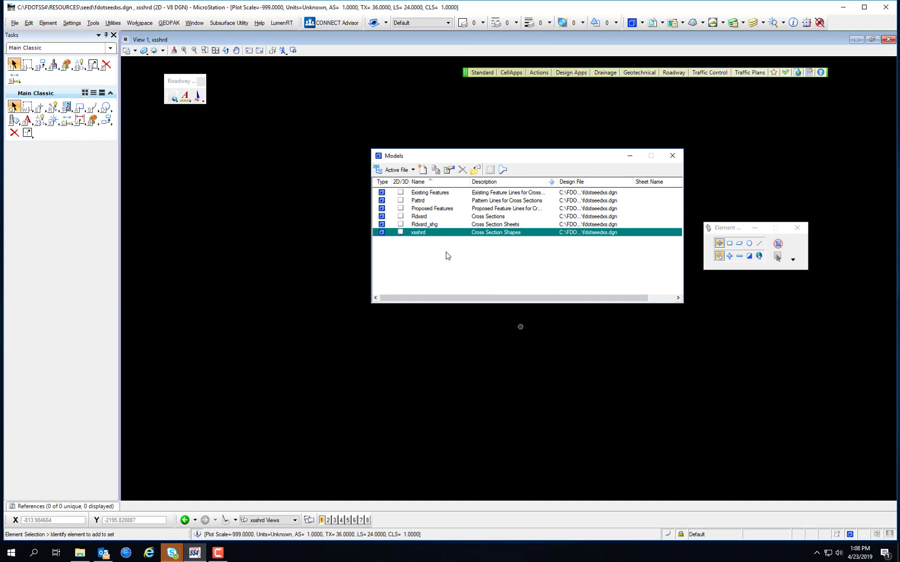
{"action": "mouse_move", "coordinate": [426, 294]}
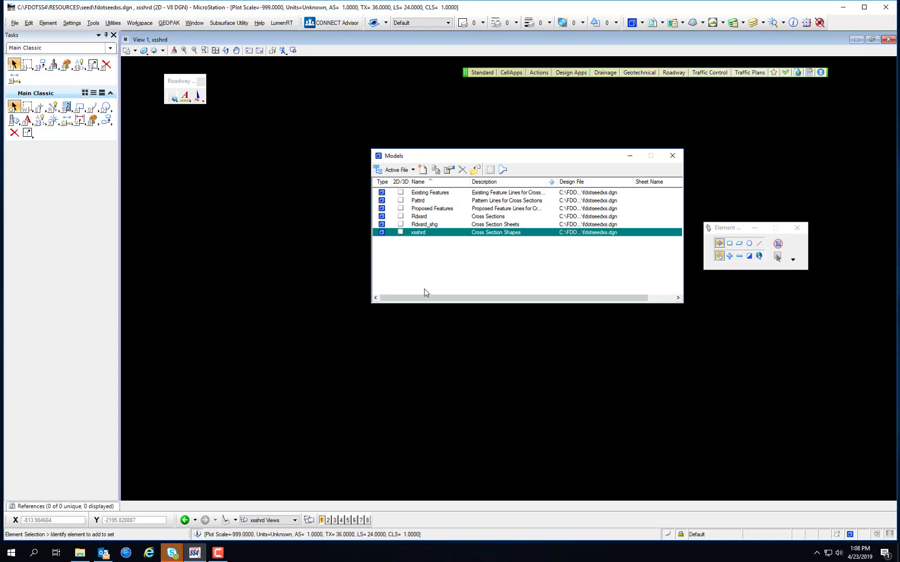
{"action": "mouse_move", "coordinate": [669, 170]}
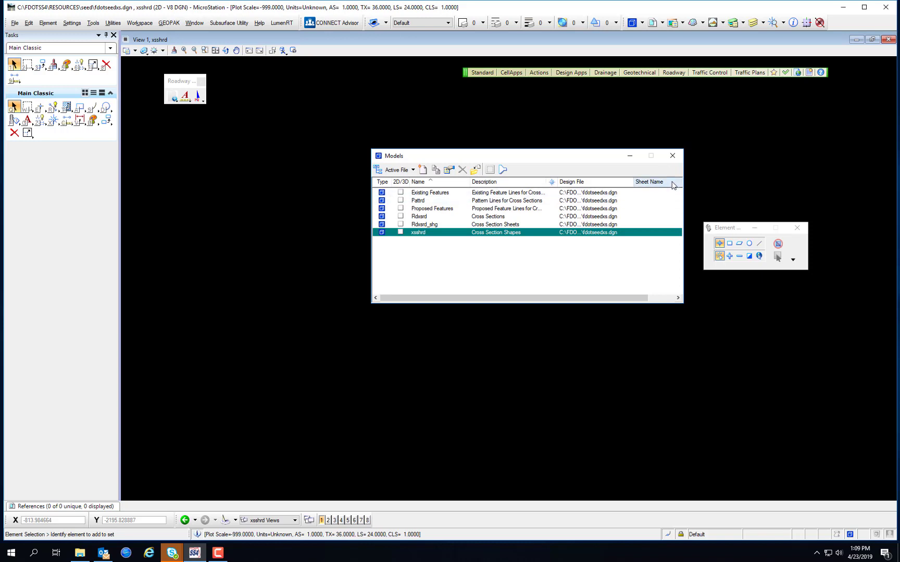
{"action": "mouse_move", "coordinate": [672, 155]}
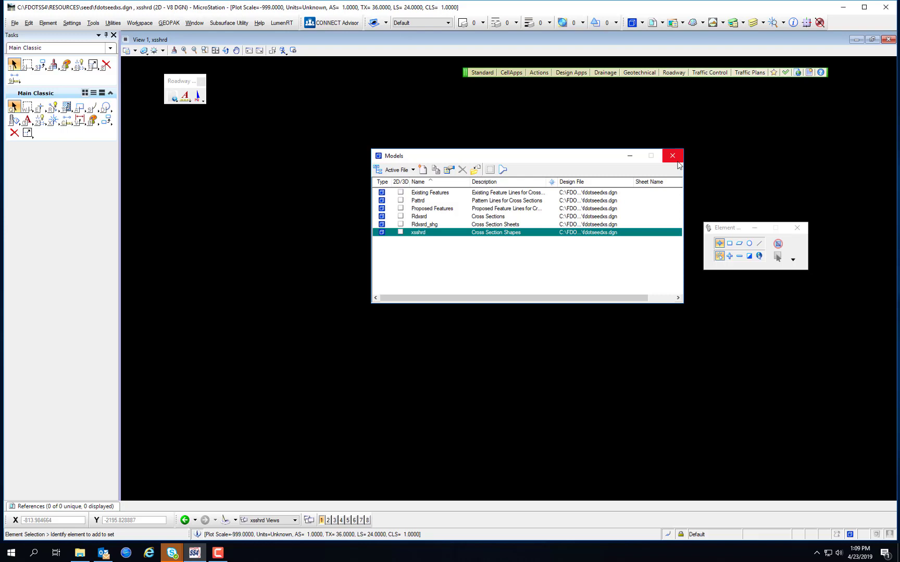
{"action": "left_click", "coordinate": [672, 155]}
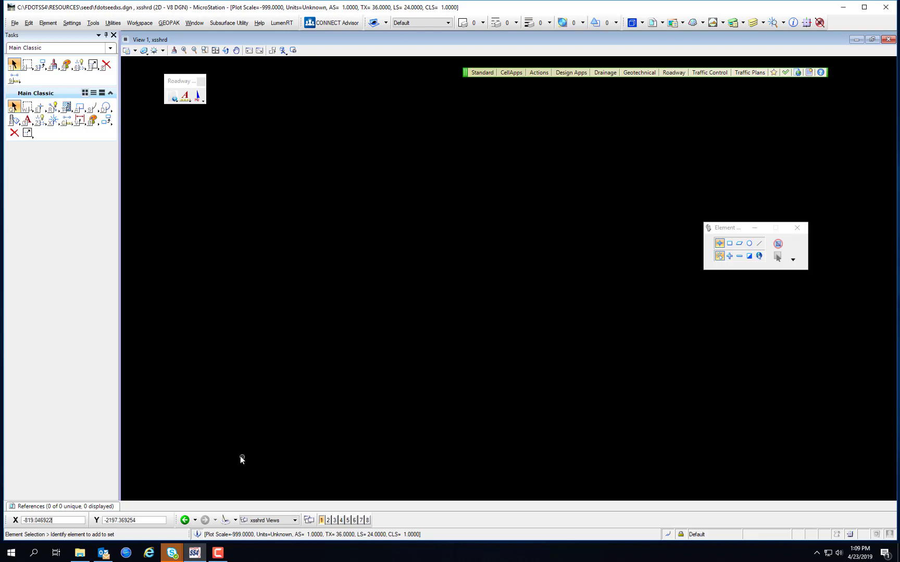
{"action": "mouse_move", "coordinate": [430, 396]}
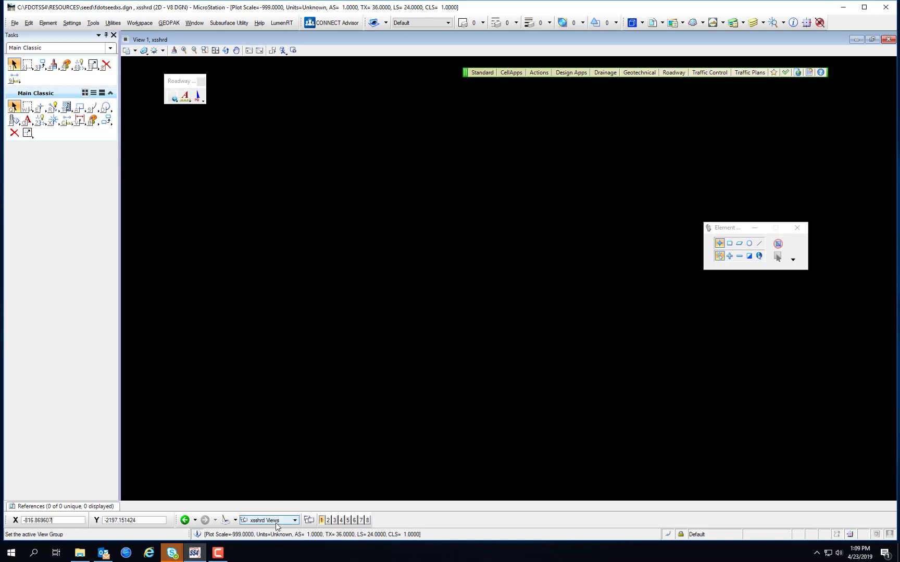
{"action": "left_click", "coordinate": [295, 520]}
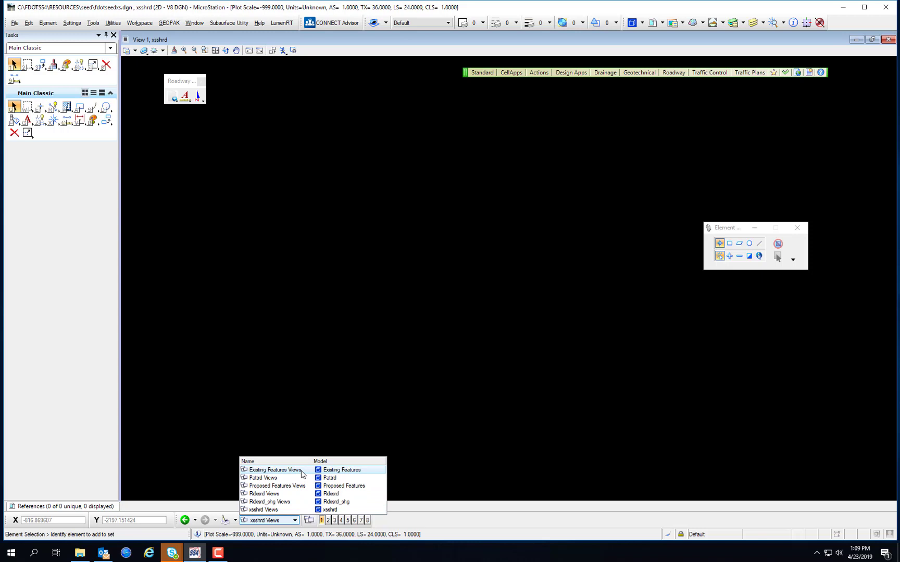
{"action": "mouse_move", "coordinate": [288, 509]}
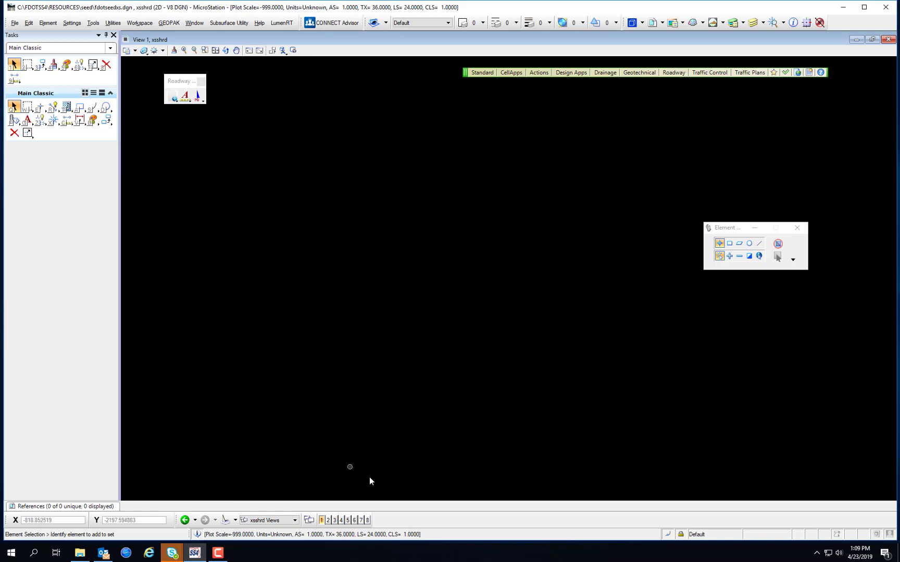
{"action": "mouse_move", "coordinate": [412, 462]}
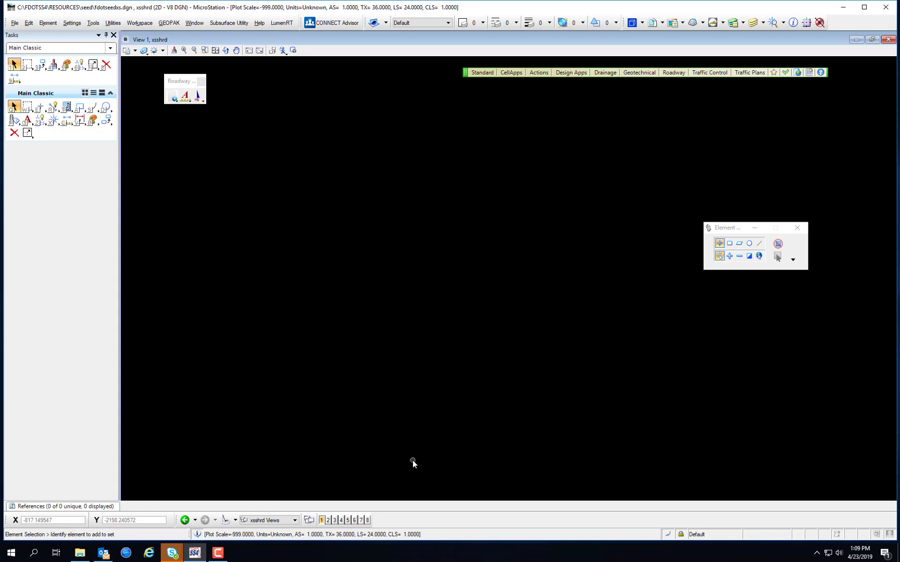
{"action": "mouse_move", "coordinate": [424, 470]}
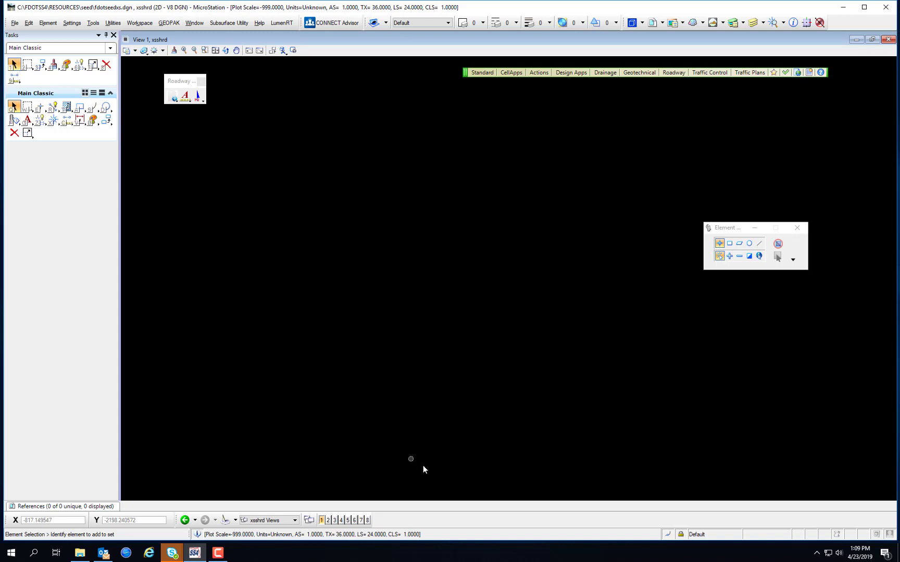
Step: Open ALGNRD02.dgn and bring up its models list, selecting around ALGNRD_20
{"action": "left_click", "coordinate": [13, 22]}
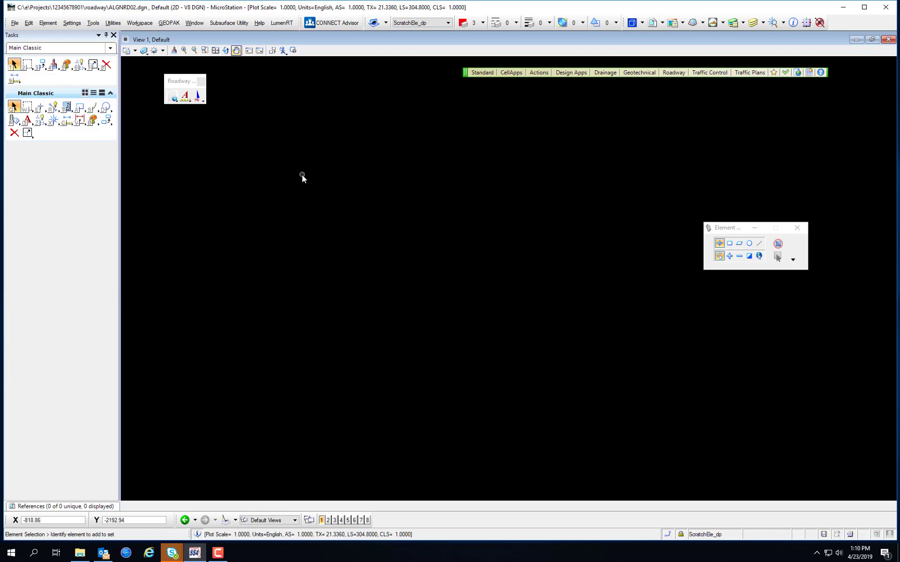
{"action": "mouse_move", "coordinate": [295, 179]}
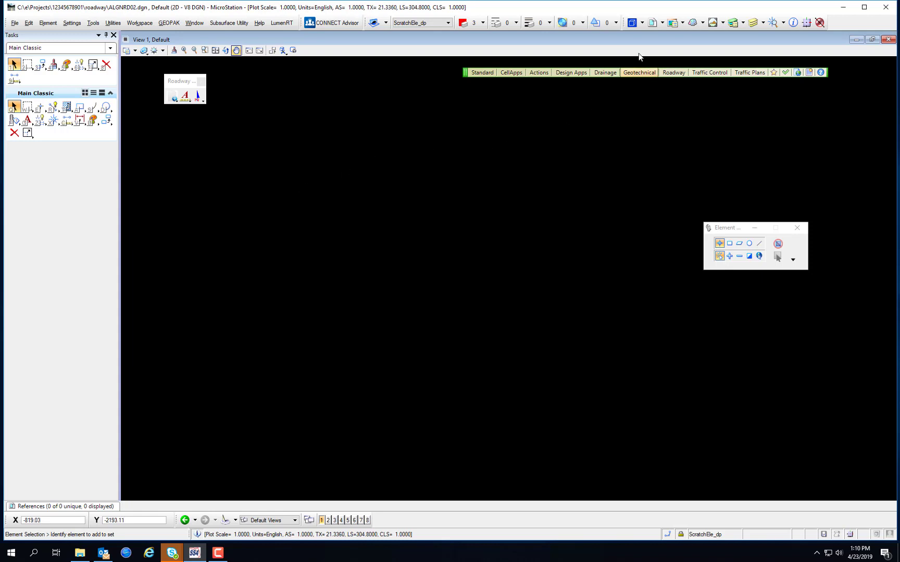
{"action": "left_click", "coordinate": [631, 21]}
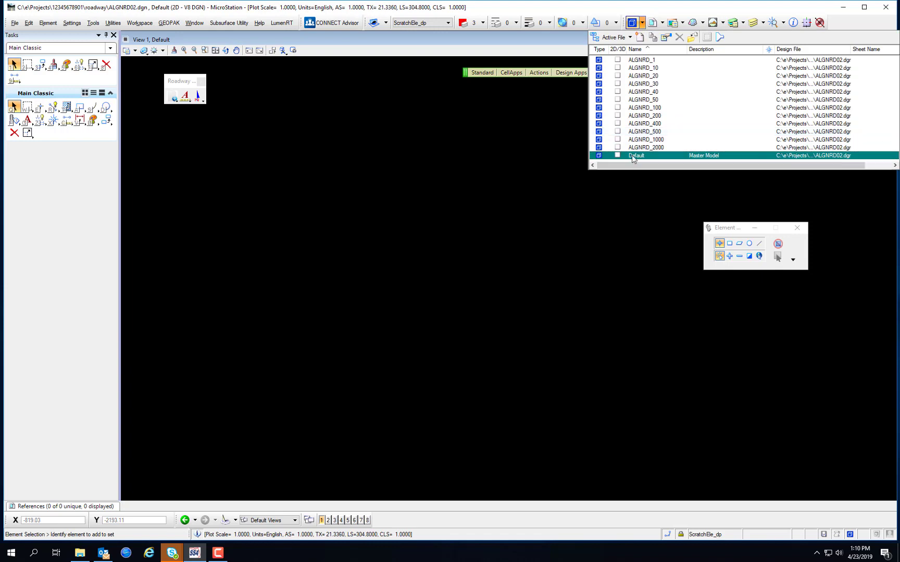
{"action": "mouse_move", "coordinate": [668, 67]}
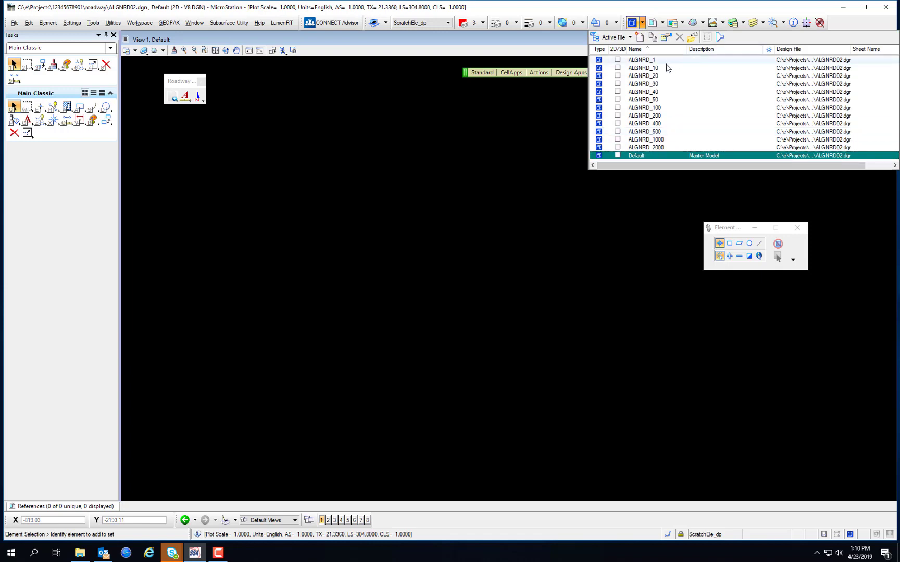
{"action": "left_click", "coordinate": [643, 75]}
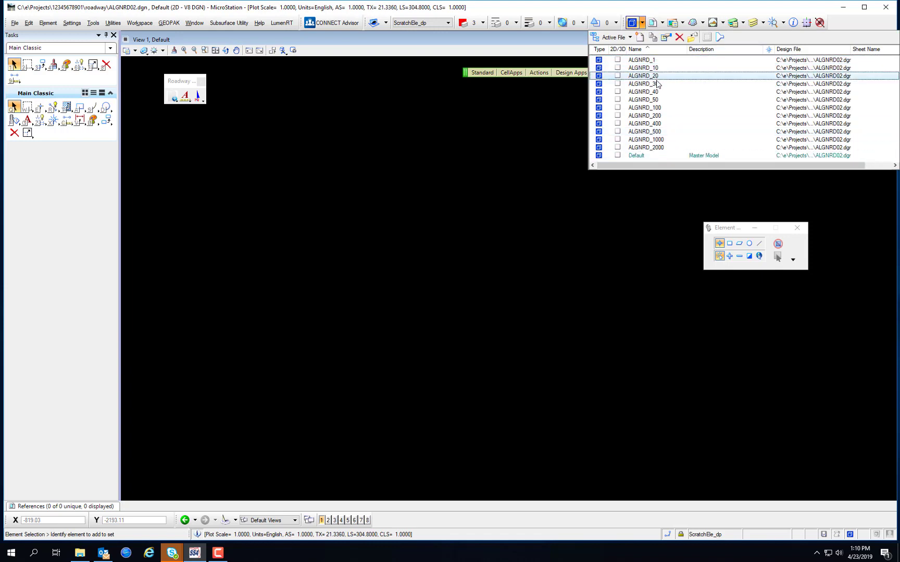
{"action": "left_click", "coordinate": [642, 91]}
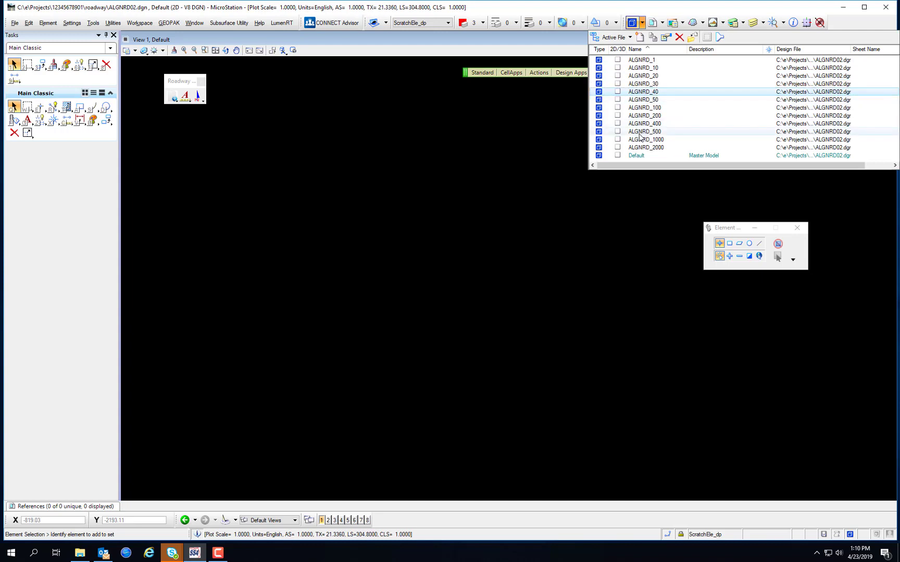
{"action": "mouse_move", "coordinate": [645, 123]}
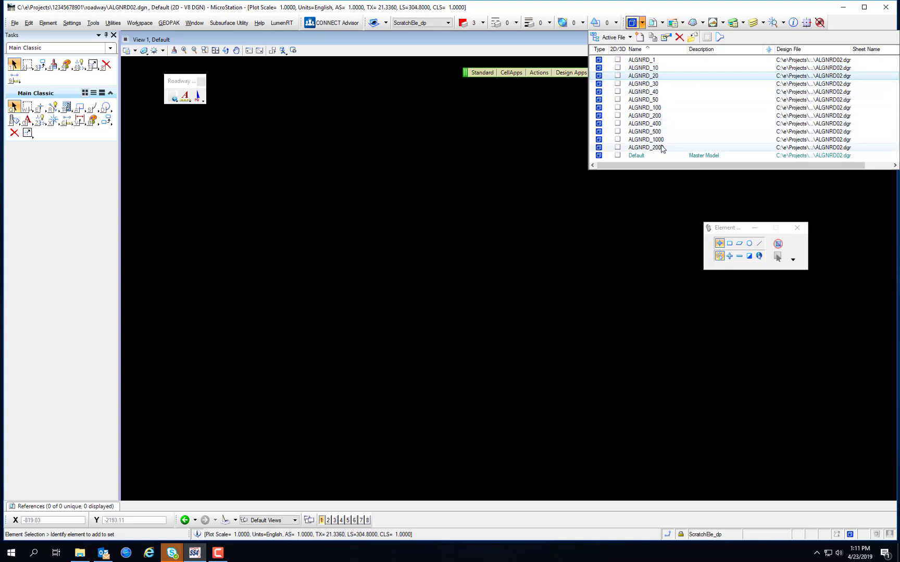
{"action": "left_click", "coordinate": [636, 155]}
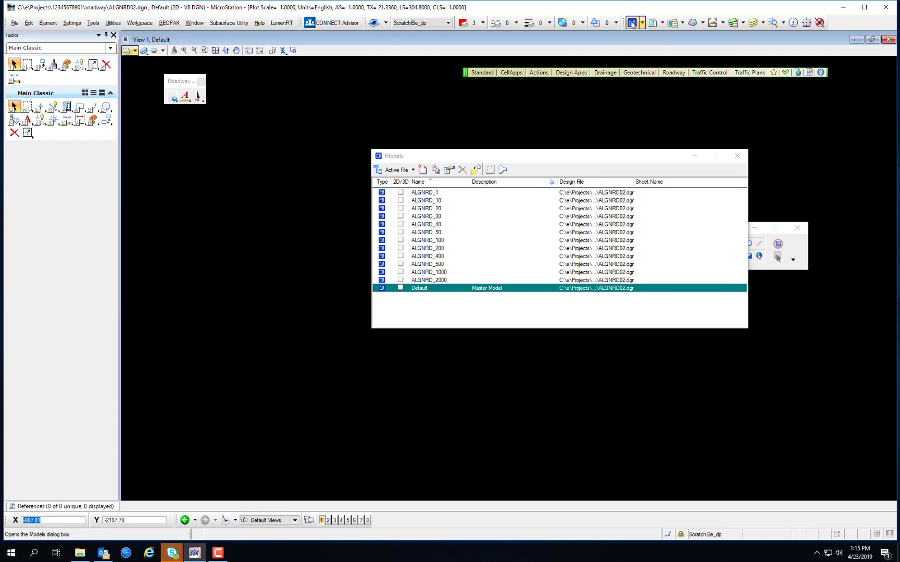
{"action": "mouse_move", "coordinate": [631, 22]}
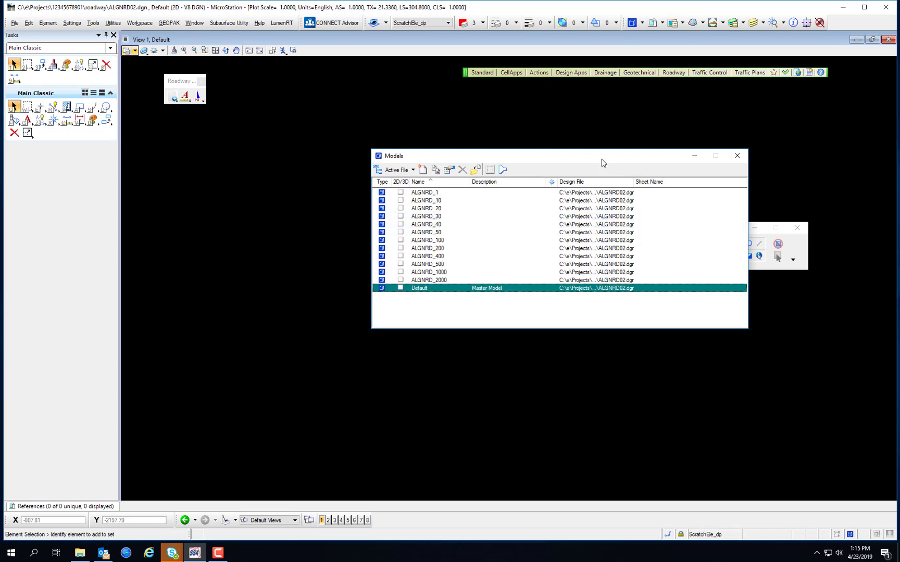
Step: Reopen the Models dialog listing ALGNRD_1 through ALGNRD_2000 and Default
{"action": "left_click", "coordinate": [413, 170]}
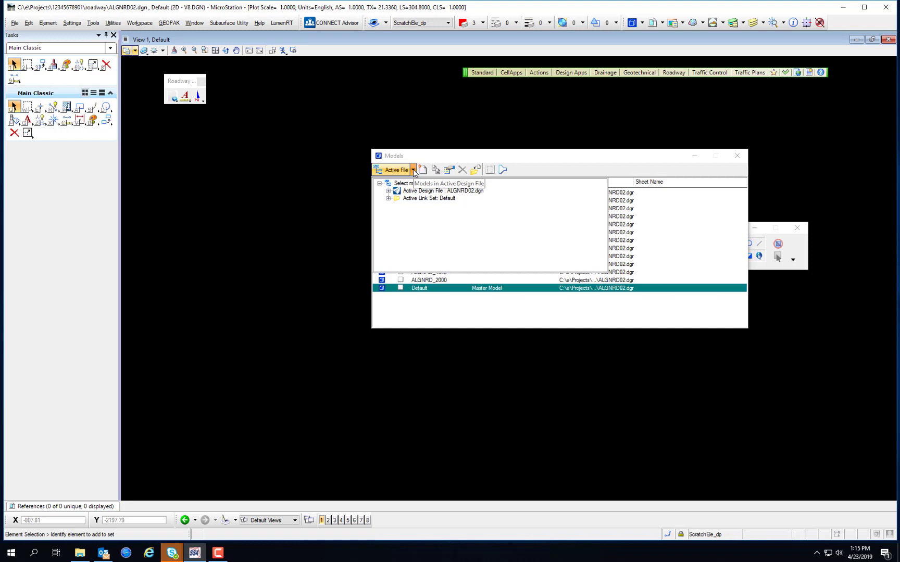
{"action": "mouse_move", "coordinate": [416, 174]}
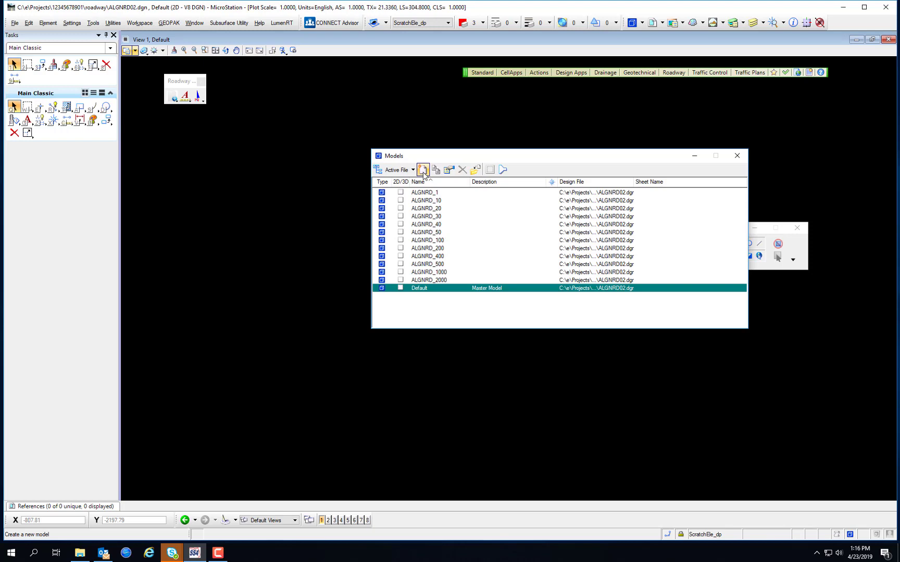
{"action": "mouse_move", "coordinate": [435, 170]}
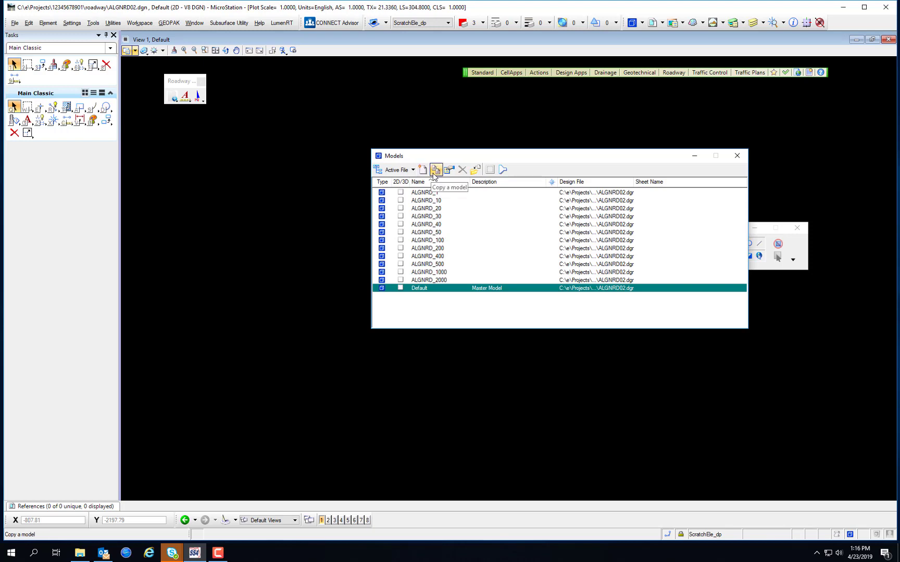
{"action": "mouse_move", "coordinate": [448, 170]}
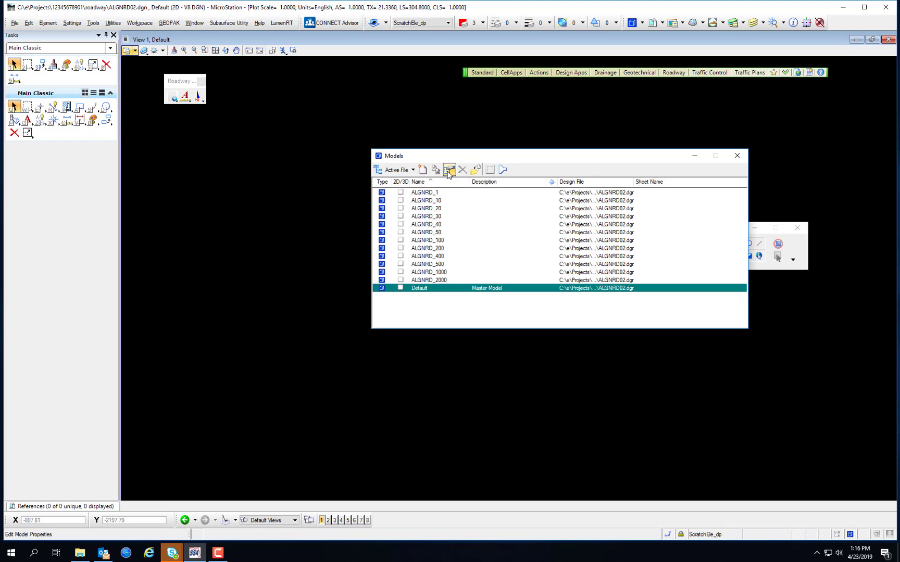
{"action": "mouse_move", "coordinate": [463, 169]}
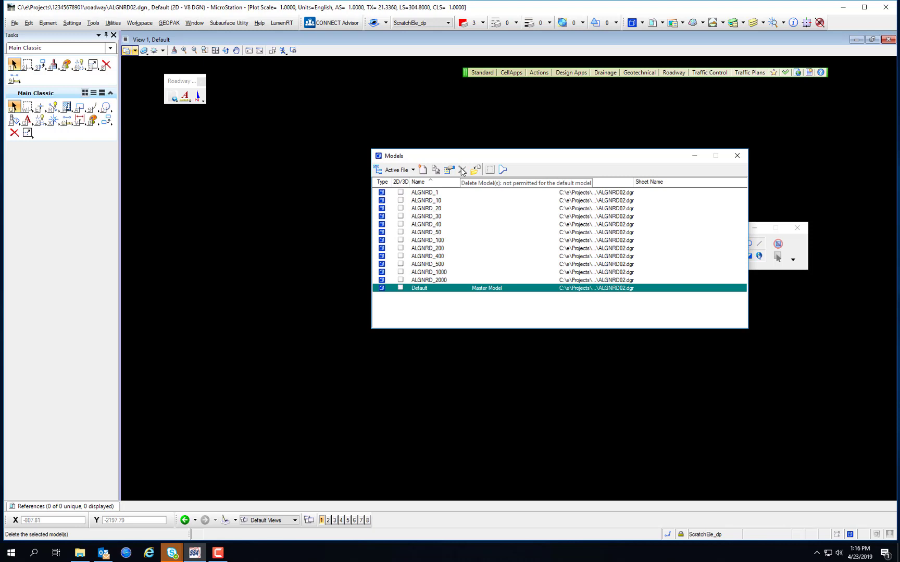
{"action": "mouse_move", "coordinate": [476, 169]}
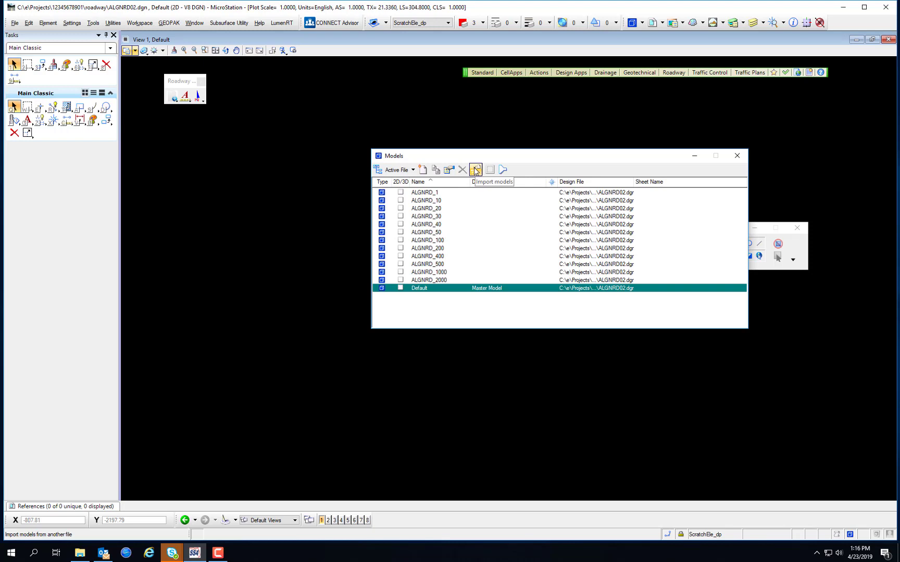
{"action": "mouse_move", "coordinate": [489, 170]}
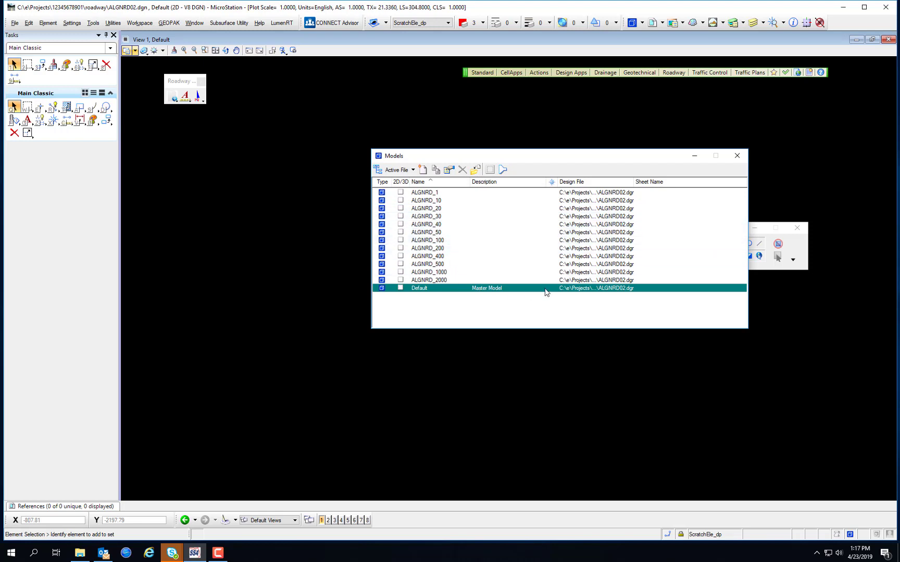
Step: Sort the model list by name descending so ALGNRD_2000 comes first
{"action": "left_click", "coordinate": [424, 193]}
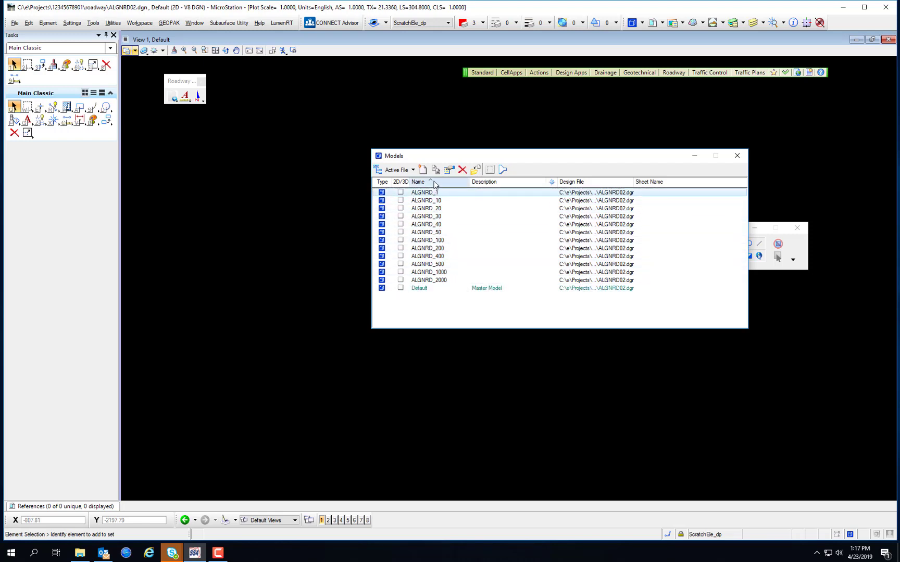
{"action": "left_click", "coordinate": [417, 182]}
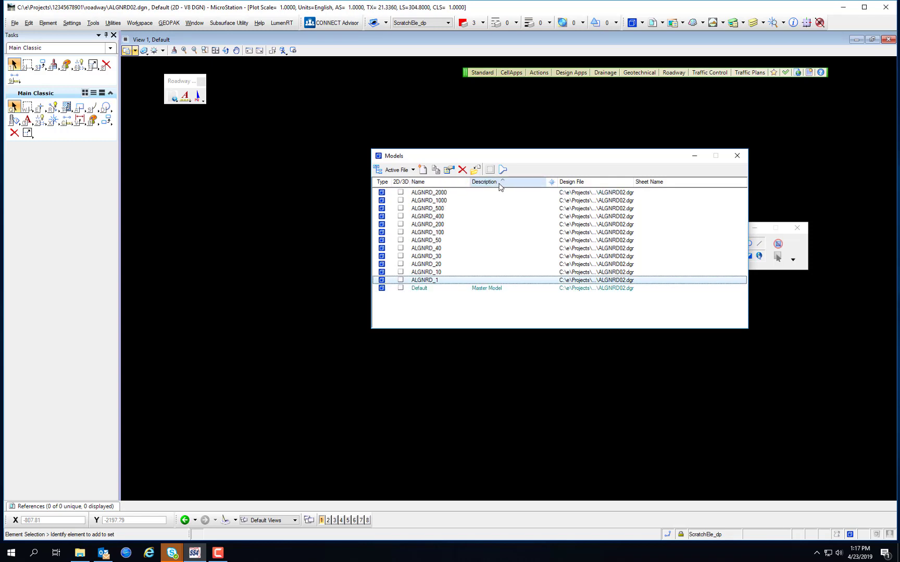
{"action": "left_click", "coordinate": [570, 183]}
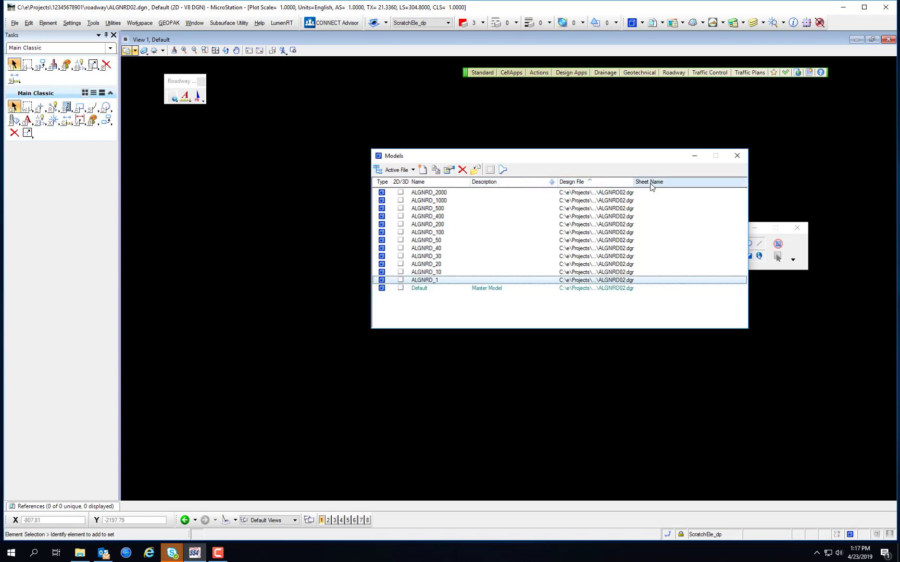
{"action": "left_click", "coordinate": [380, 183]}
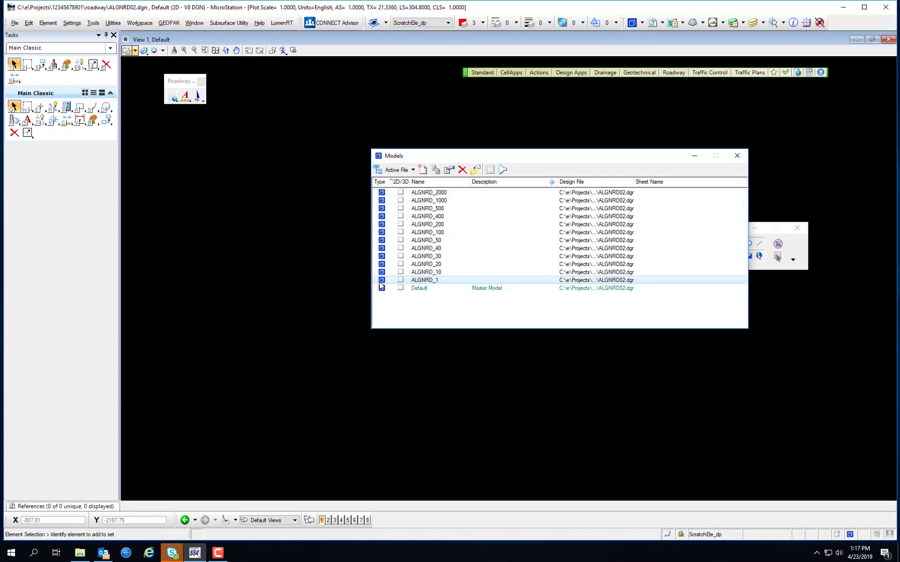
{"action": "mouse_move", "coordinate": [398, 259]}
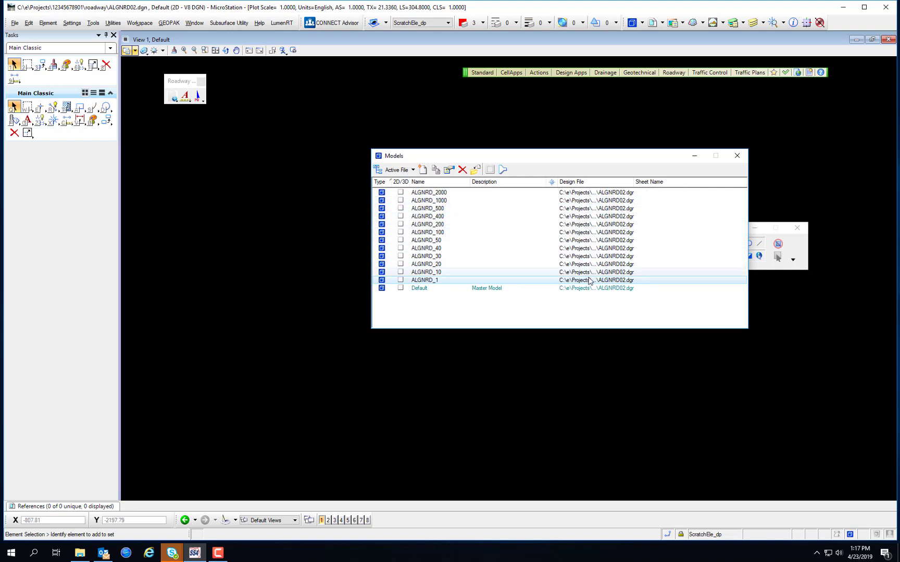
{"action": "mouse_move", "coordinate": [551, 182]}
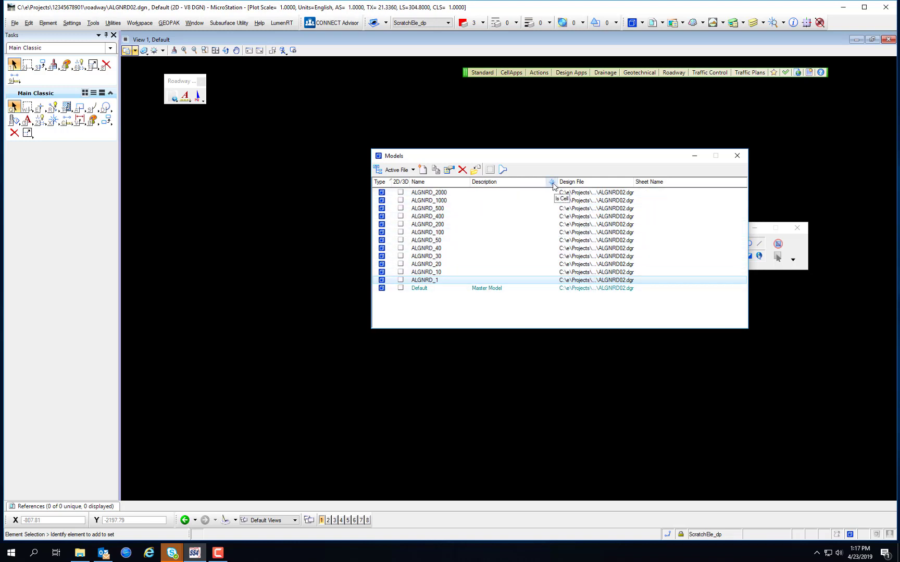
{"action": "mouse_move", "coordinate": [532, 216]}
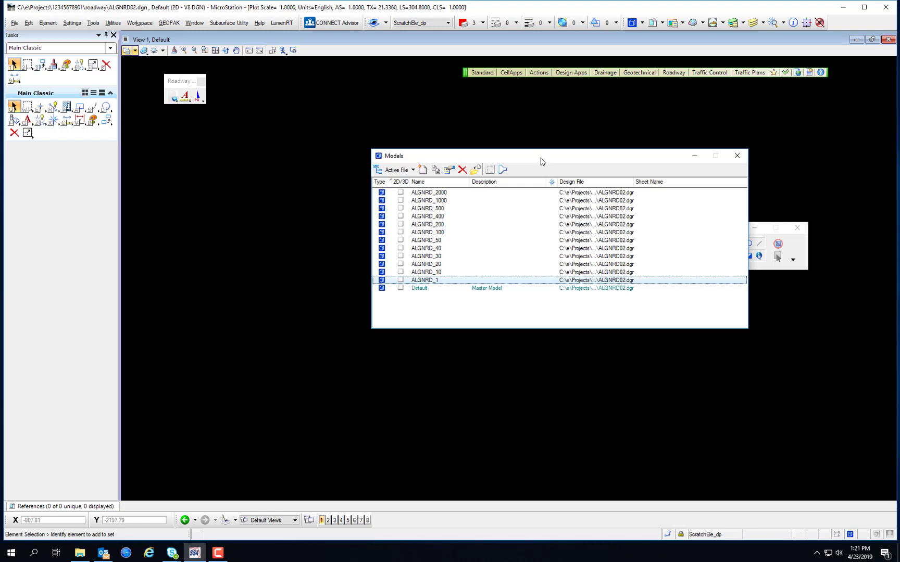
{"action": "mouse_move", "coordinate": [538, 158]}
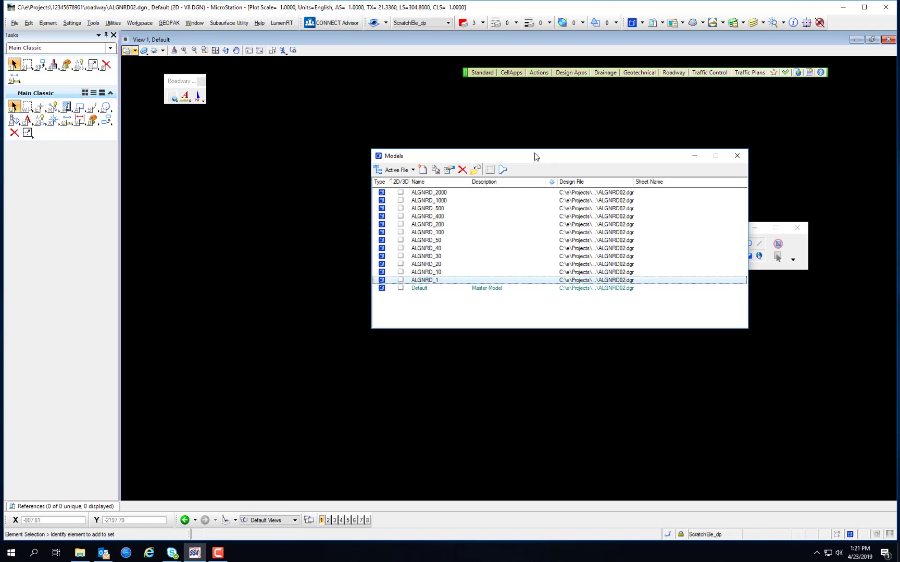
Step: Bring up the recently opened design files in the File menu
{"action": "left_click", "coordinate": [13, 22]}
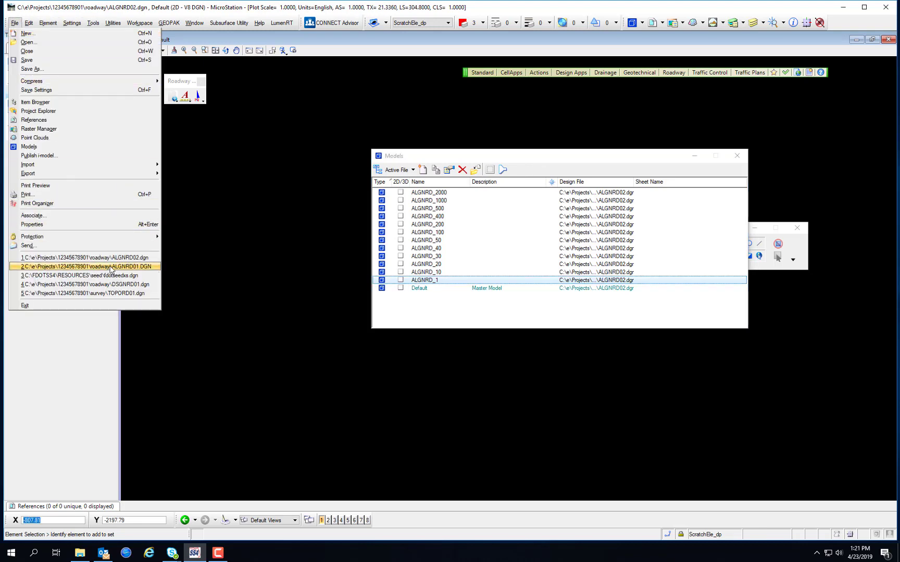
Step: Open recent file ALGNRD01.DGN and select its Default model in the list
{"action": "left_click", "coordinate": [86, 267]}
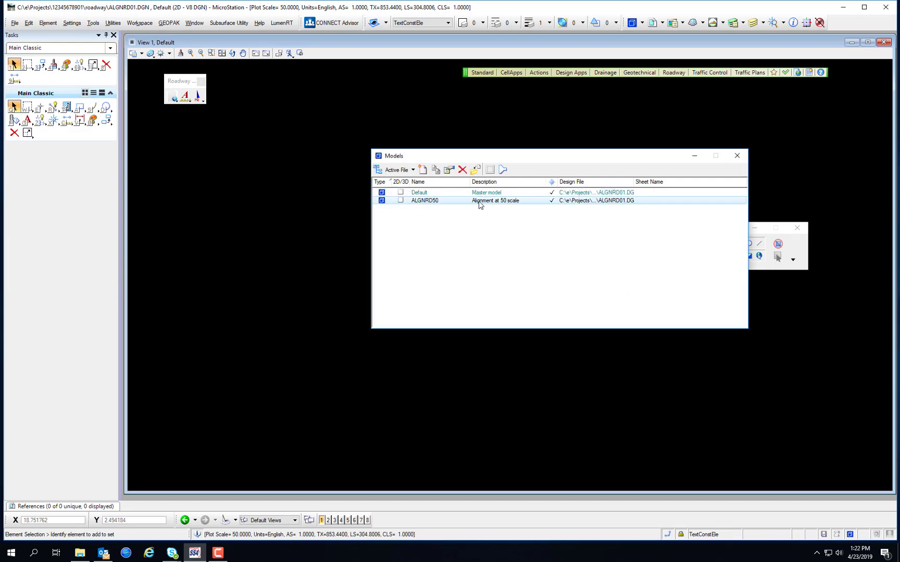
{"action": "left_click", "coordinate": [419, 193]}
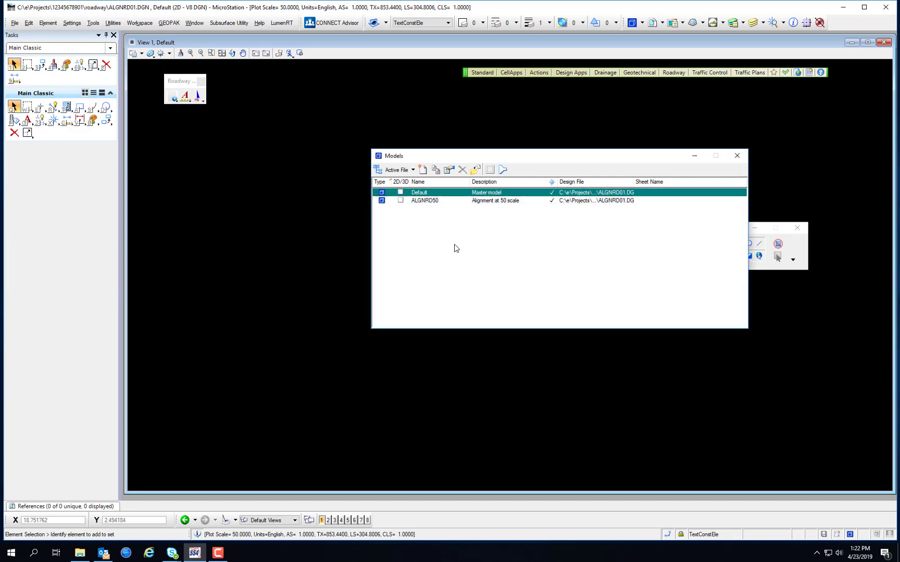
{"action": "mouse_move", "coordinate": [451, 220]}
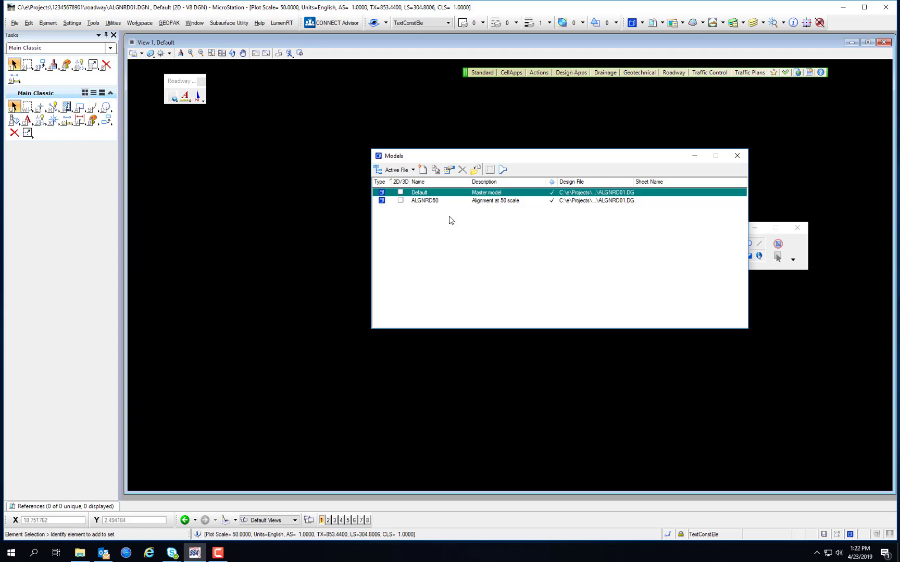
{"action": "mouse_move", "coordinate": [478, 243]}
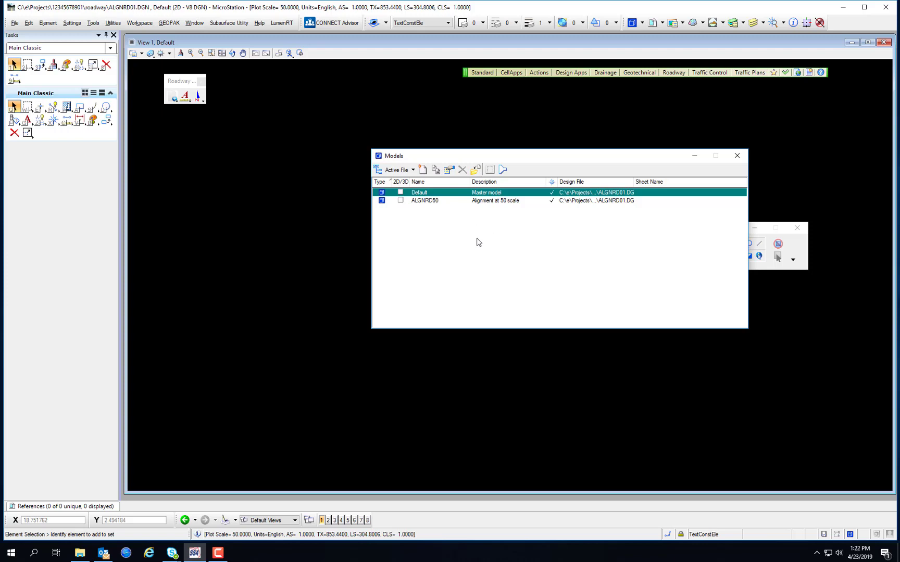
{"action": "mouse_move", "coordinate": [486, 241]}
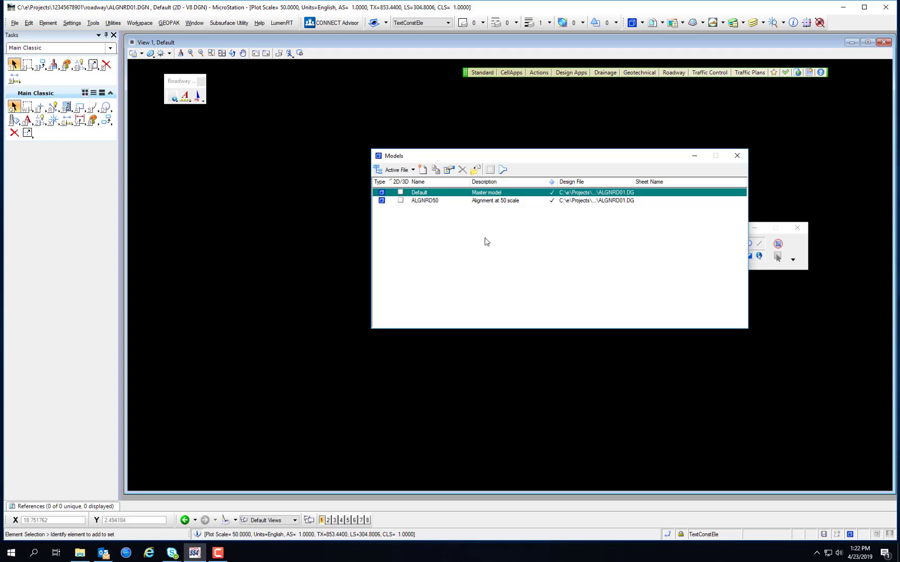
{"action": "mouse_move", "coordinate": [484, 238]}
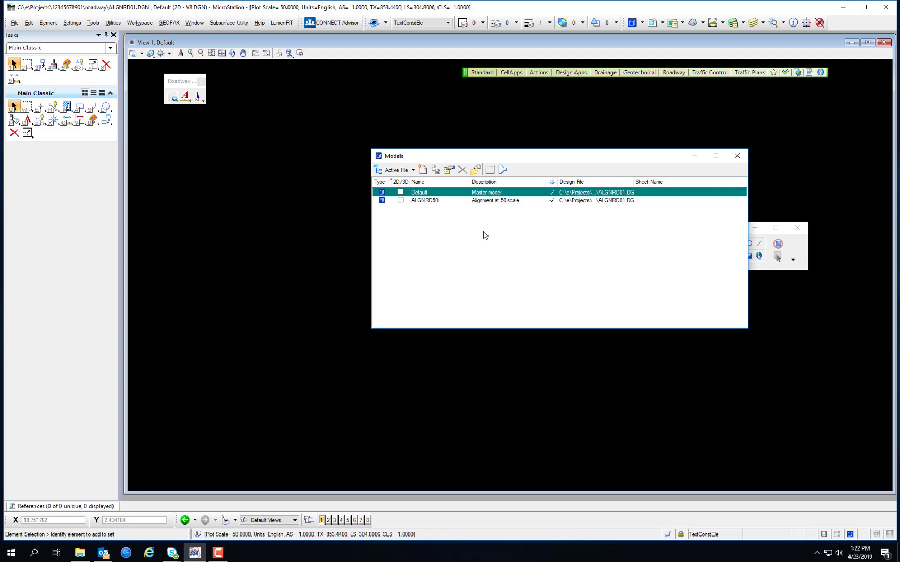
{"action": "mouse_move", "coordinate": [437, 200]}
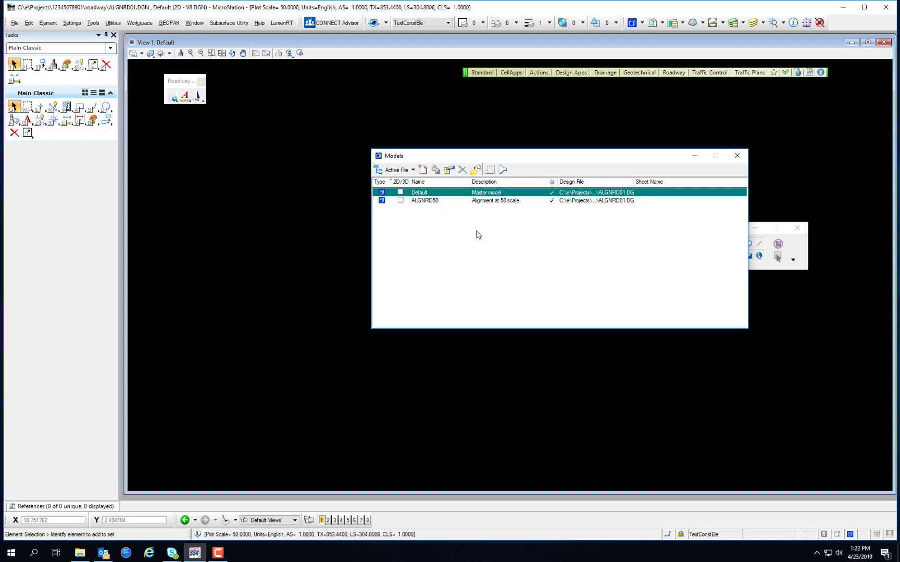
{"action": "mouse_move", "coordinate": [423, 170]}
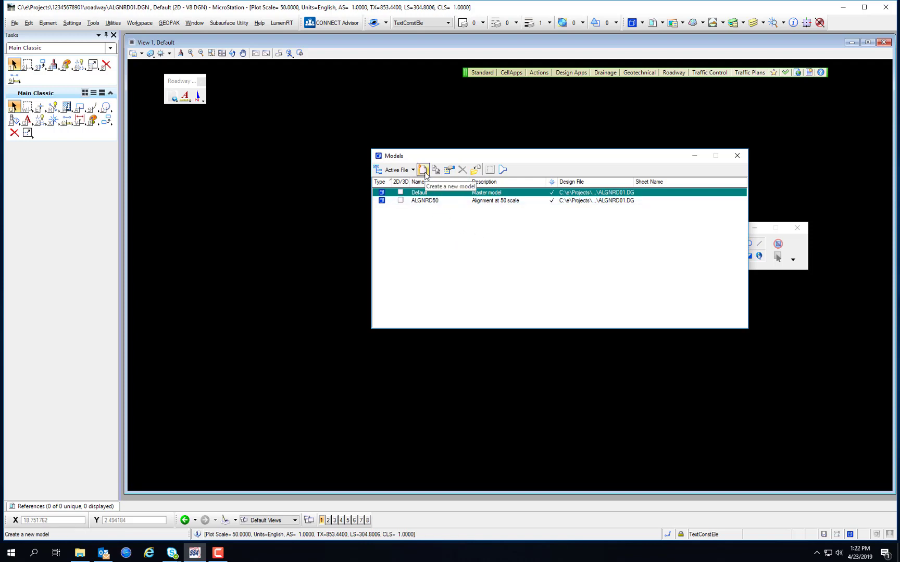
{"action": "mouse_move", "coordinate": [633, 22]}
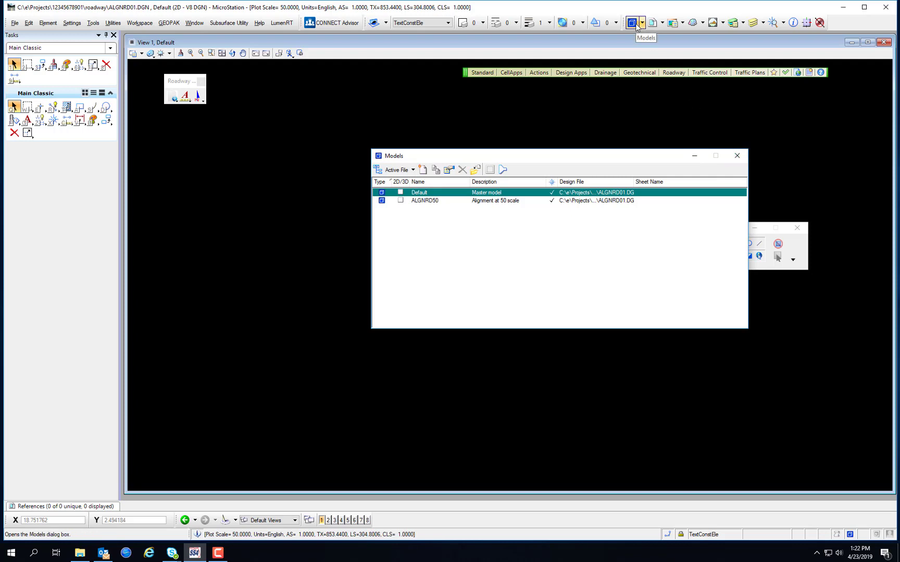
{"action": "left_click", "coordinate": [14, 22]}
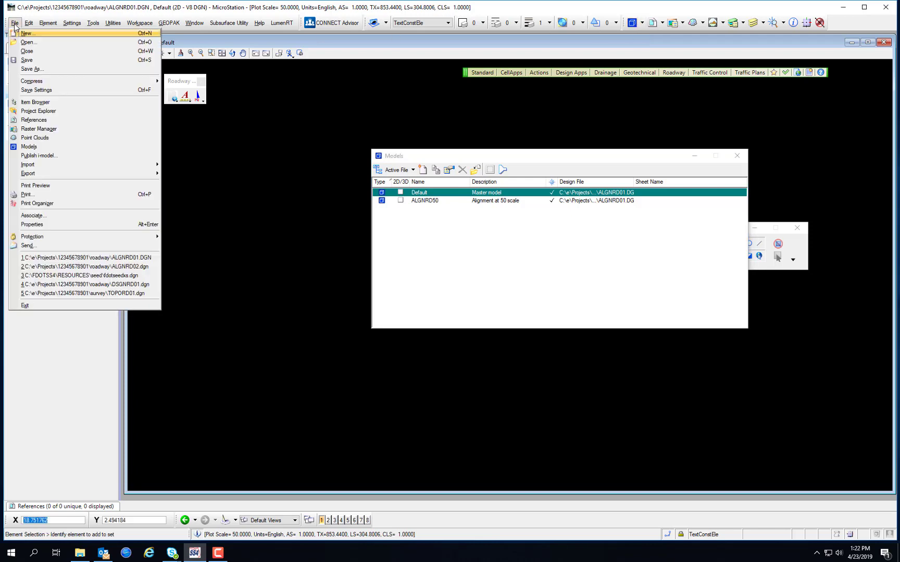
{"action": "mouse_move", "coordinate": [29, 147]}
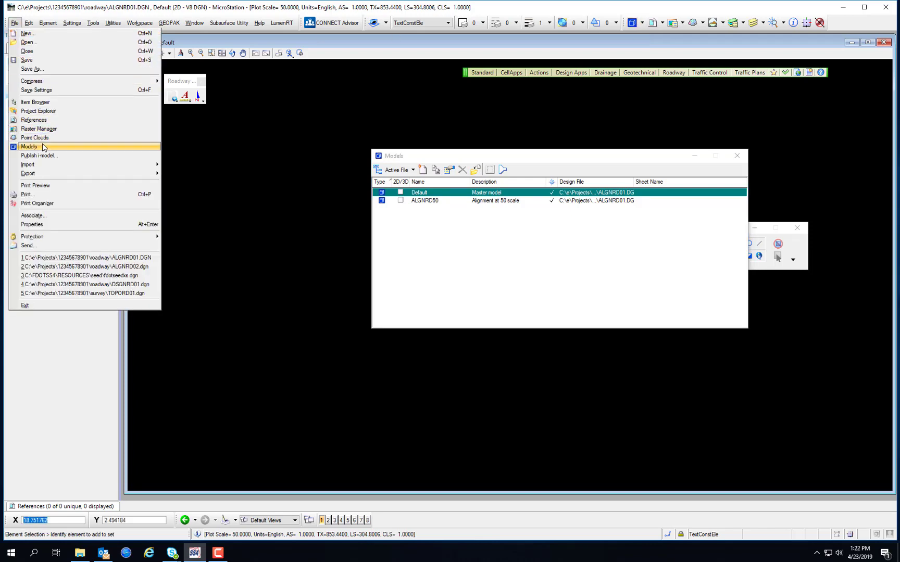
{"action": "mouse_move", "coordinate": [455, 161]}
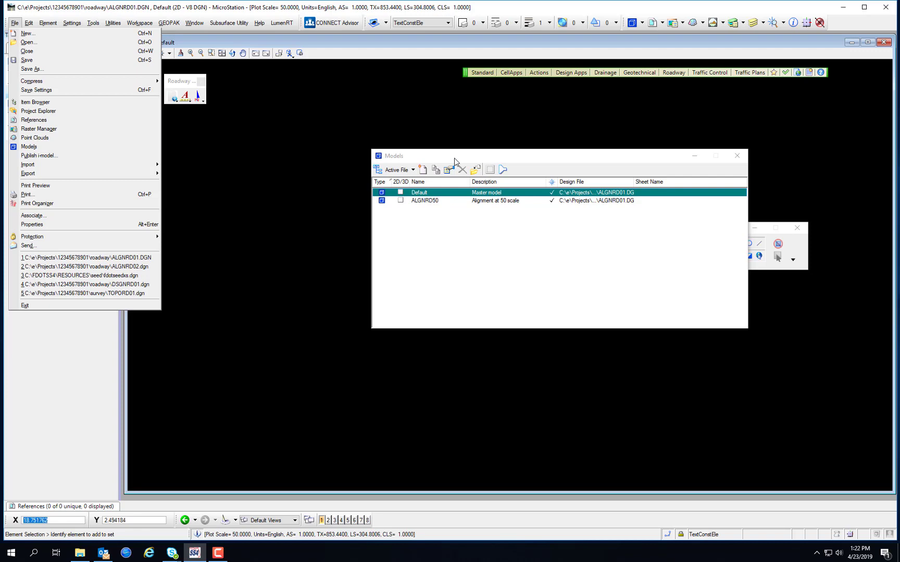
{"action": "left_click", "coordinate": [456, 161]}
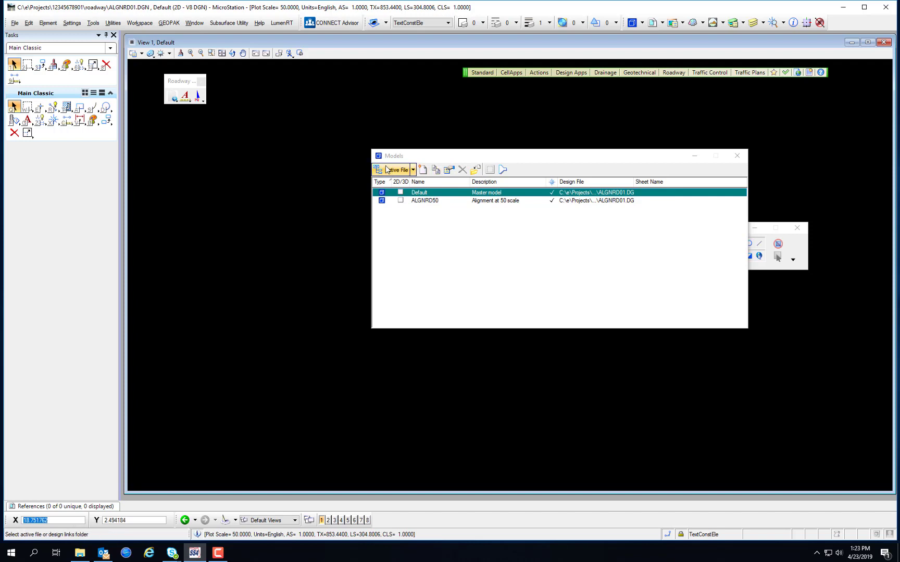
{"action": "mouse_move", "coordinate": [423, 169]}
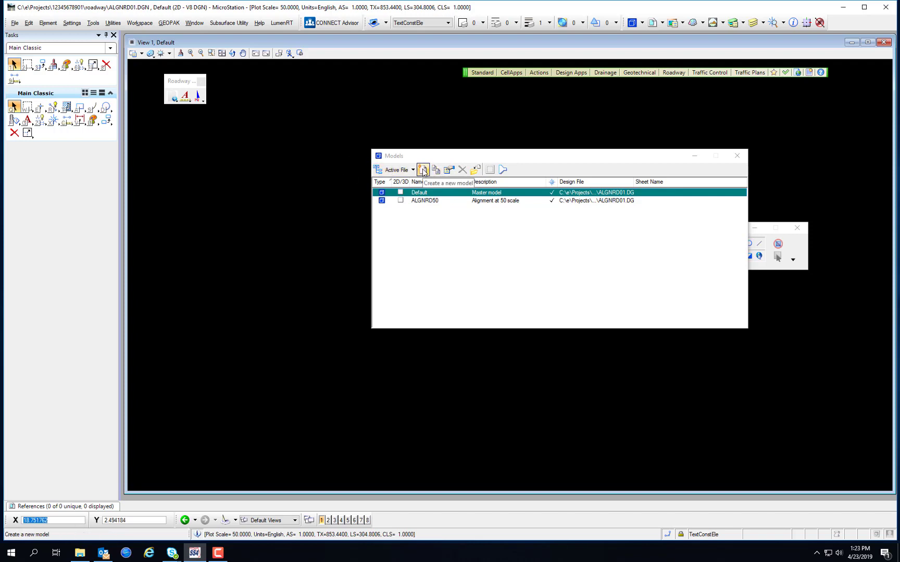
Step: Start a new model in ALGNRD01 with type Design instead of Sheet From Seed
{"action": "left_click", "coordinate": [423, 170]}
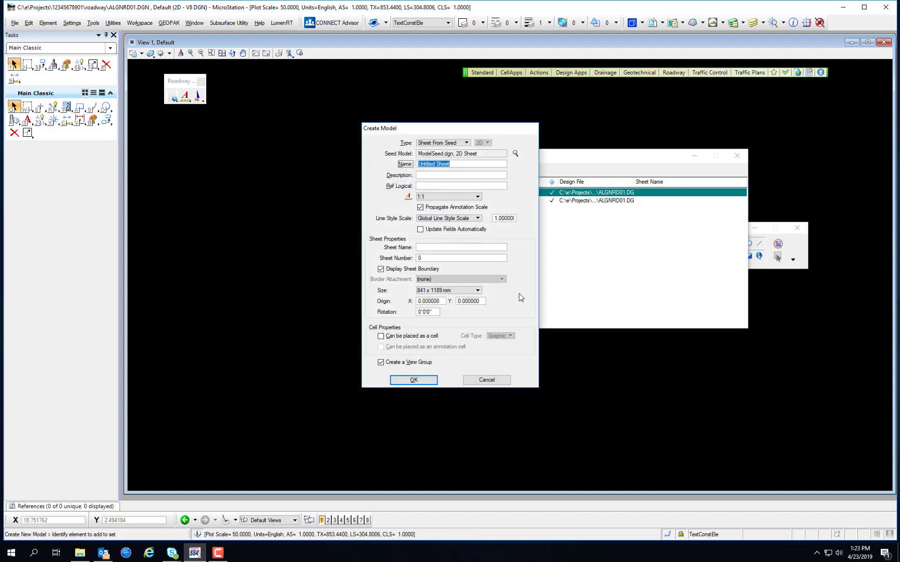
{"action": "mouse_move", "coordinate": [531, 278]}
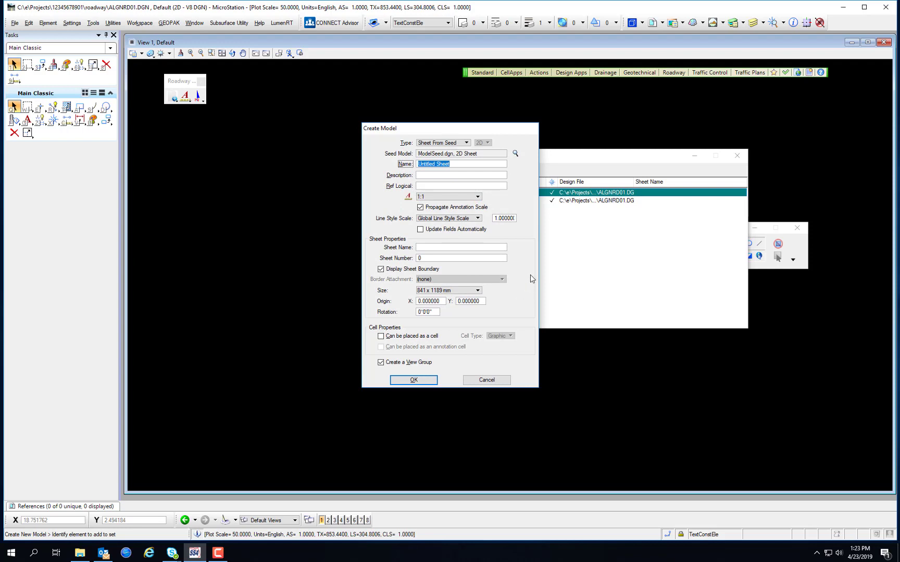
{"action": "mouse_move", "coordinate": [513, 182]}
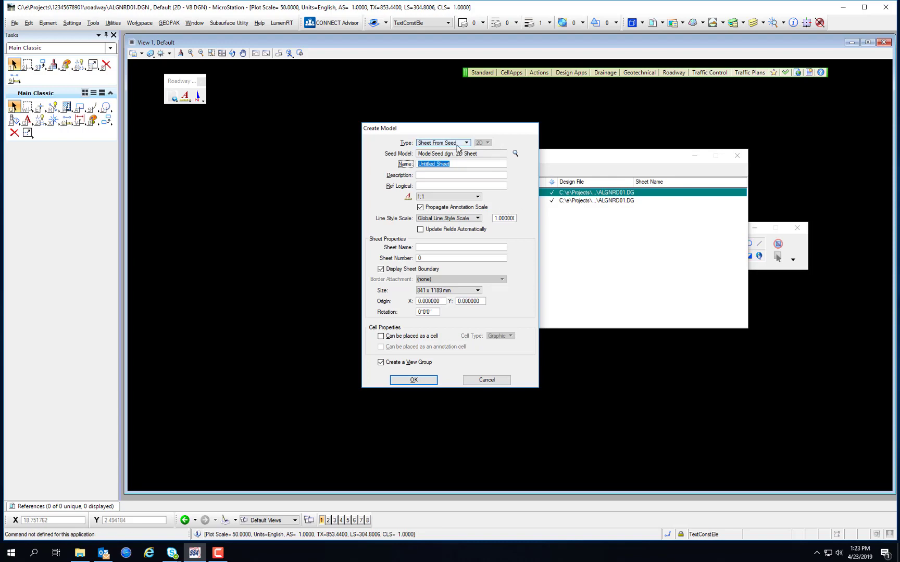
{"action": "left_click", "coordinate": [465, 142]}
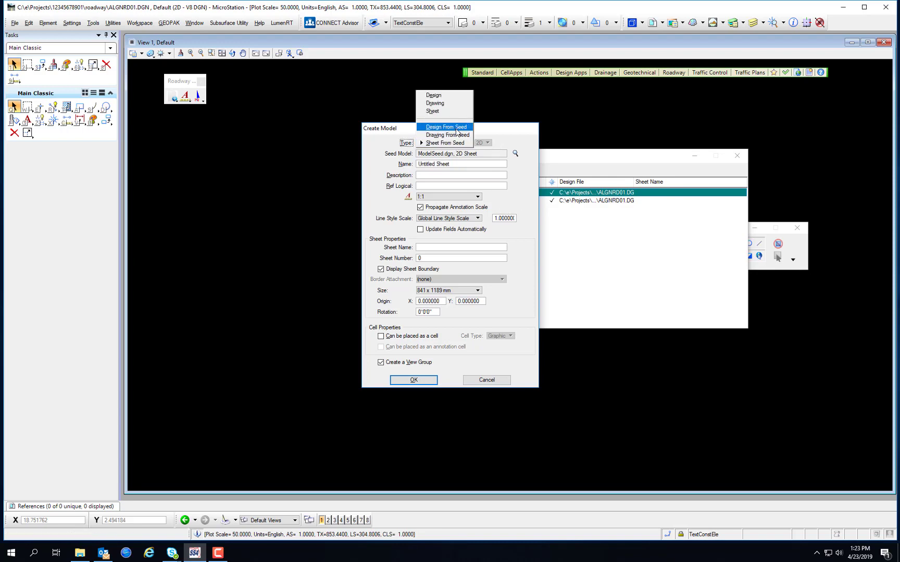
{"action": "mouse_move", "coordinate": [446, 110]}
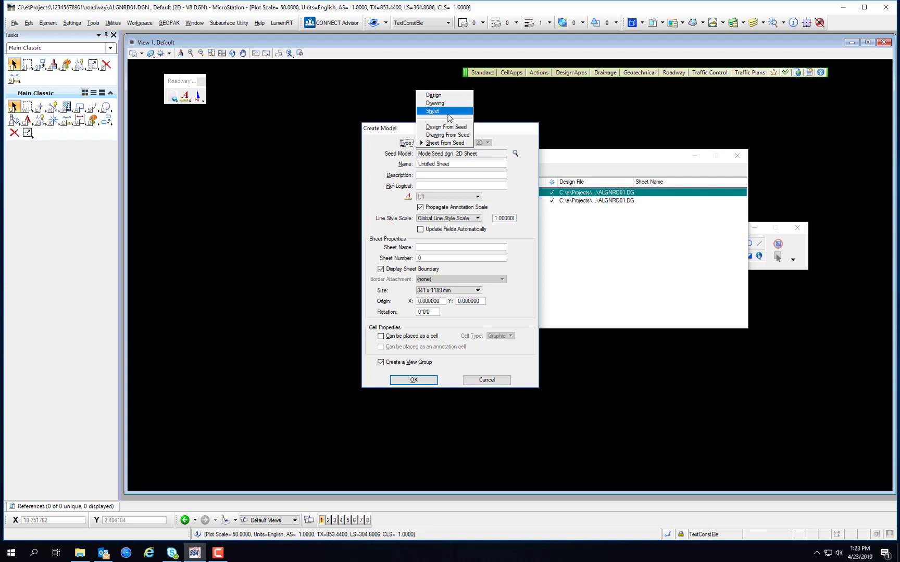
{"action": "mouse_move", "coordinate": [446, 134]}
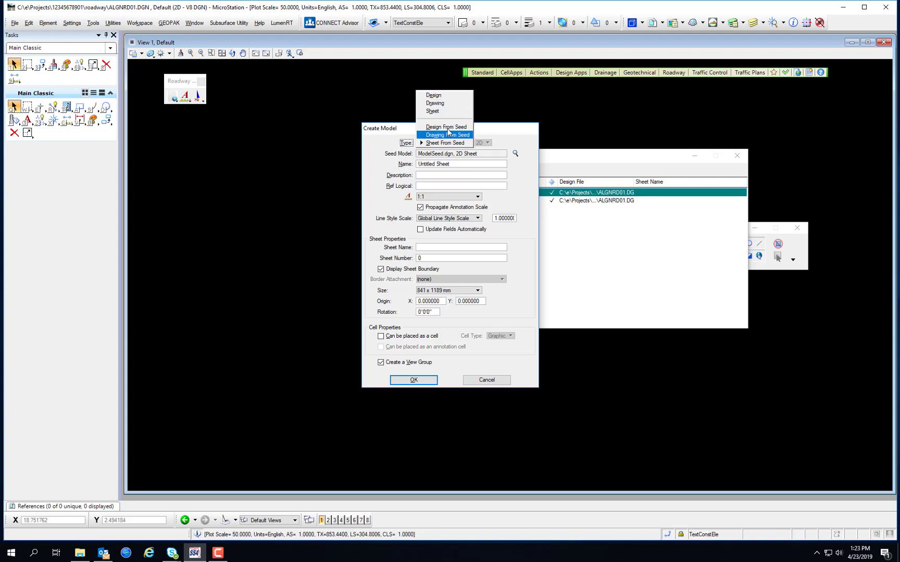
{"action": "mouse_move", "coordinate": [445, 127]}
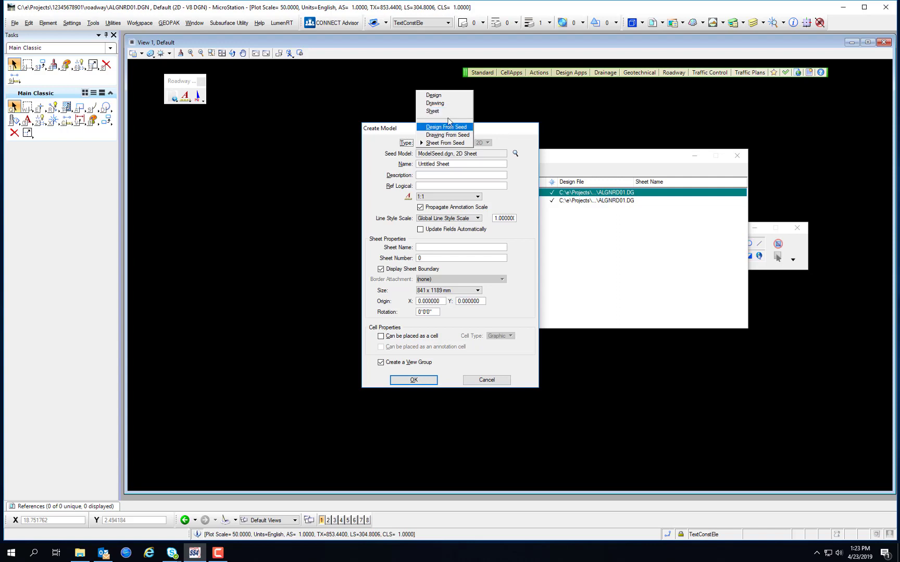
{"action": "mouse_move", "coordinate": [433, 95]}
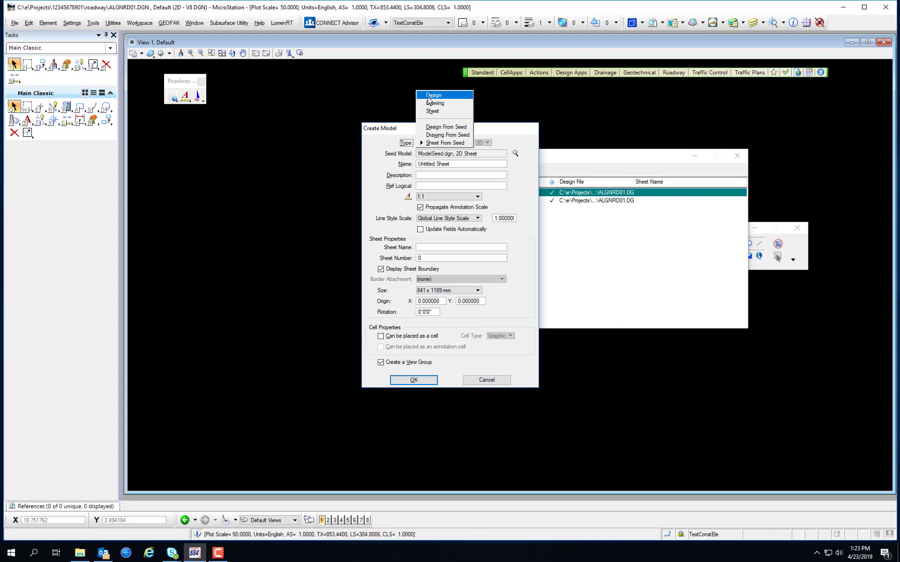
{"action": "left_click", "coordinate": [433, 95]}
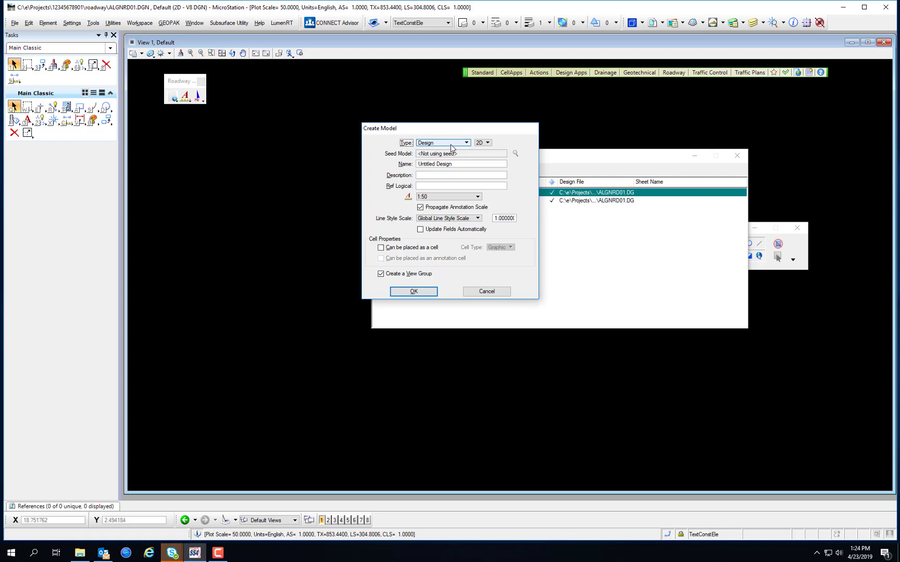
{"action": "mouse_move", "coordinate": [440, 144]}
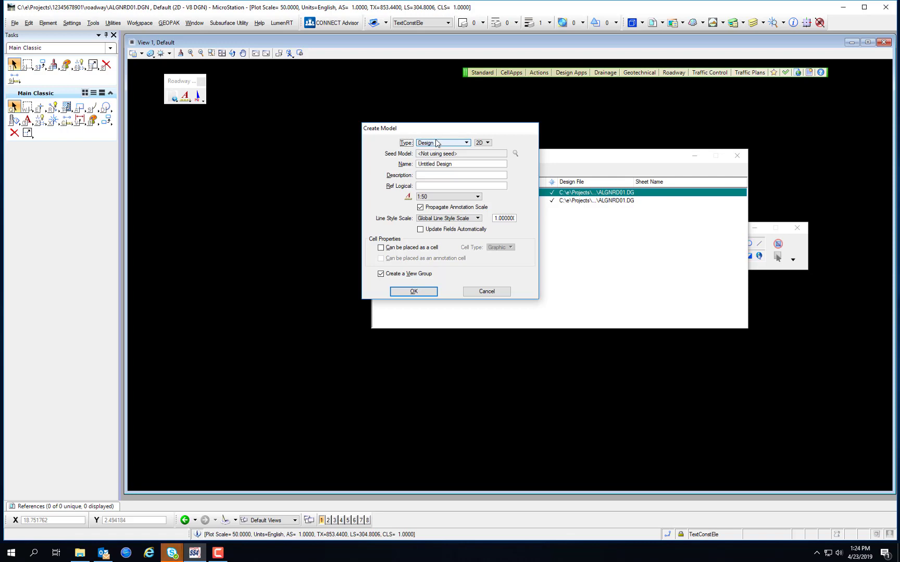
Step: Name the model ALGNRD40 with description 'Alignment at Scale 40'
{"action": "left_click", "coordinate": [460, 164]}
{"action": "type", "text": "ALGNRD"}
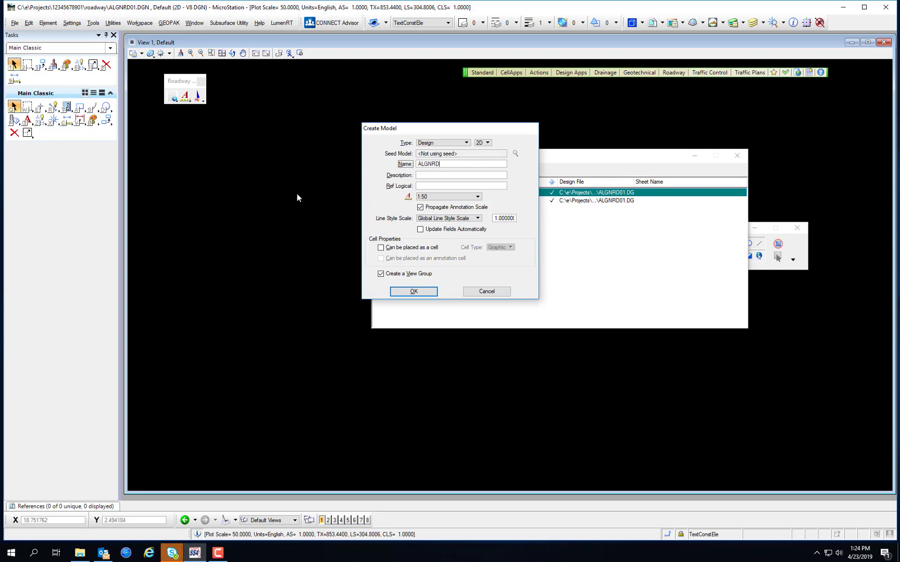
{"action": "left_click", "coordinate": [461, 175]}
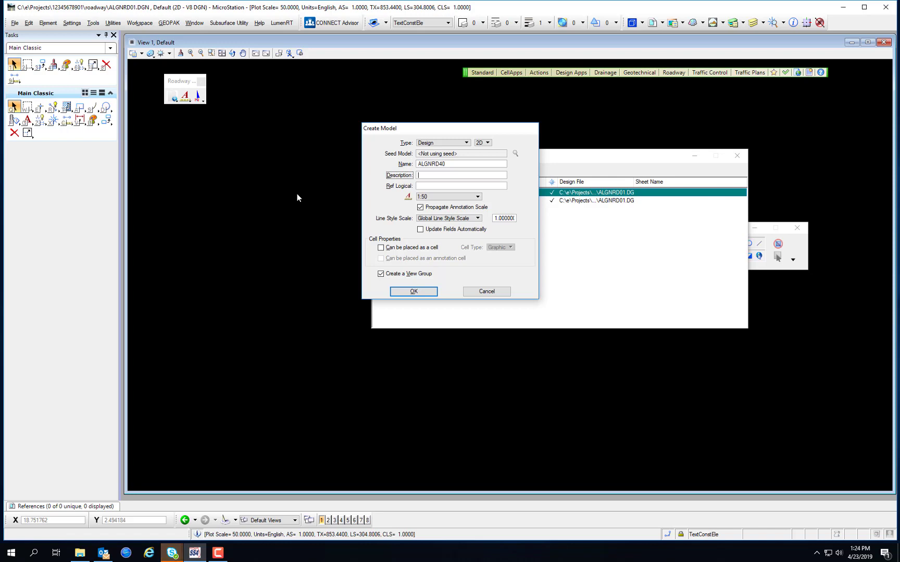
{"action": "type", "text": "All"}
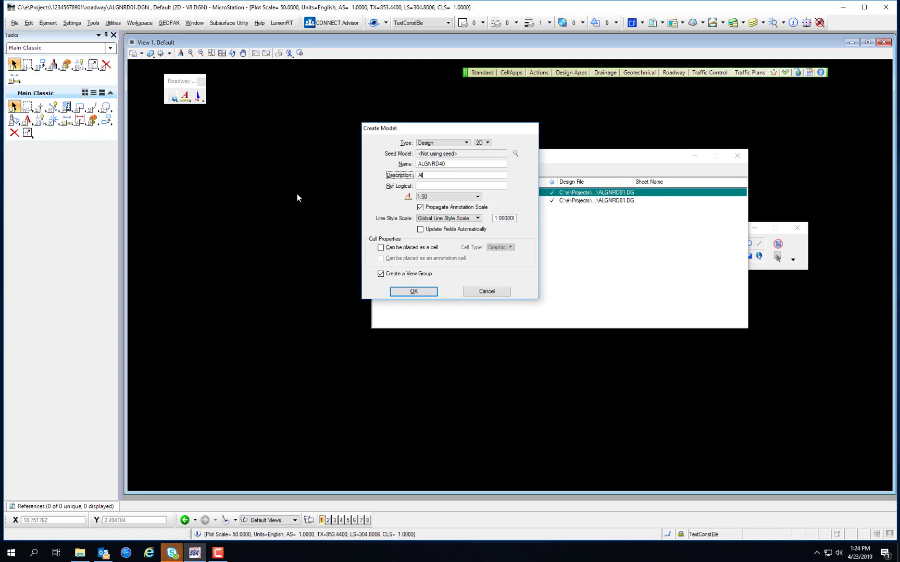
{"action": "type", "text": "Alignment at Scal"}
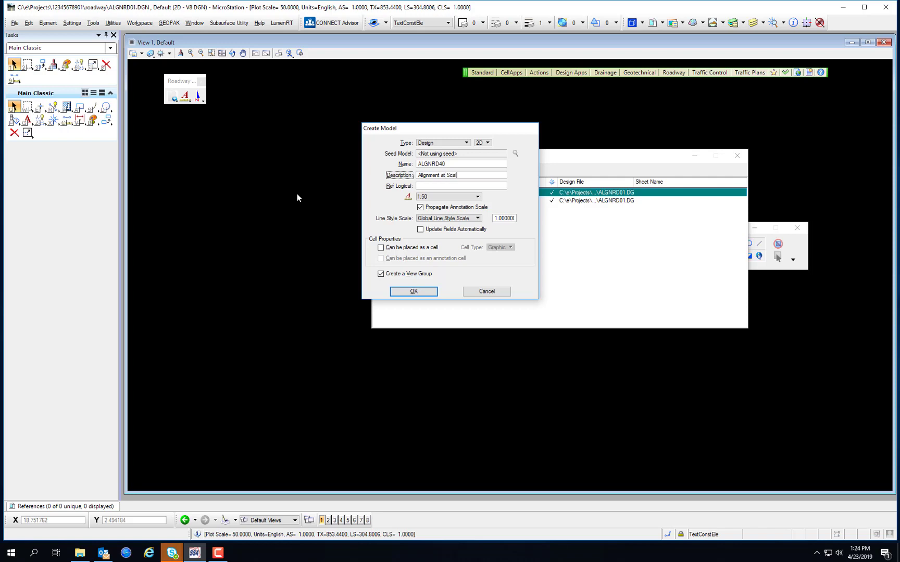
{"action": "type", "text": "40"}
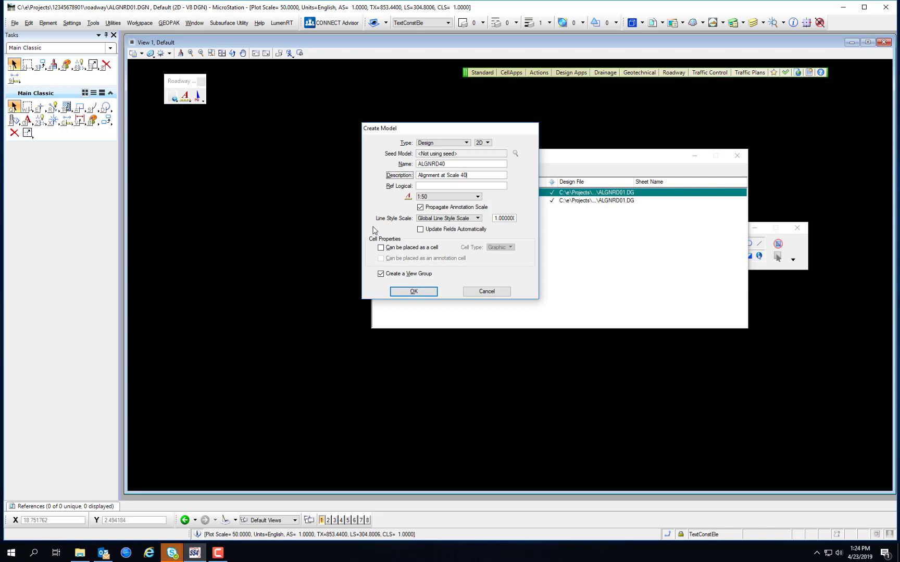
{"action": "mouse_move", "coordinate": [448, 189]}
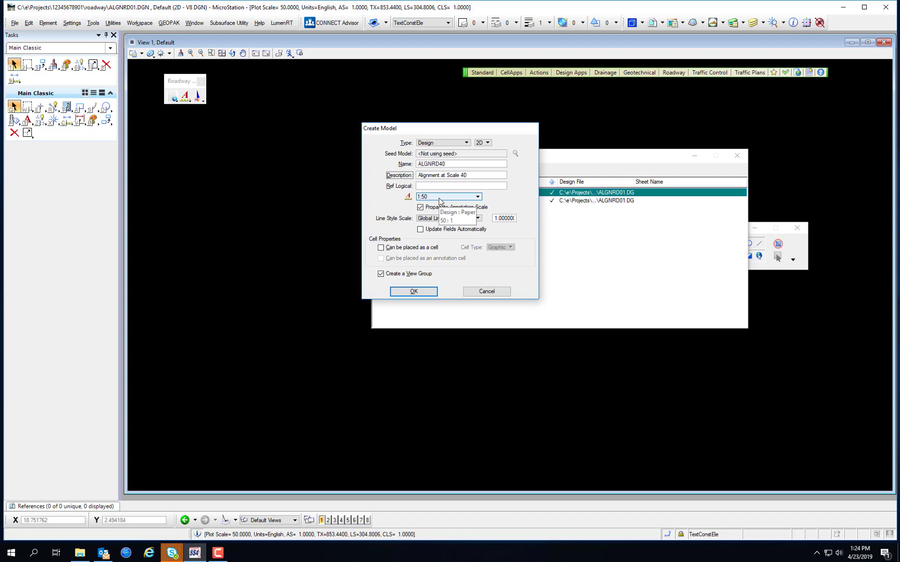
Step: Set annotation scale 1:40, allow placement as a cell, and create the ALGNRD40 model
{"action": "left_click", "coordinate": [477, 195]}
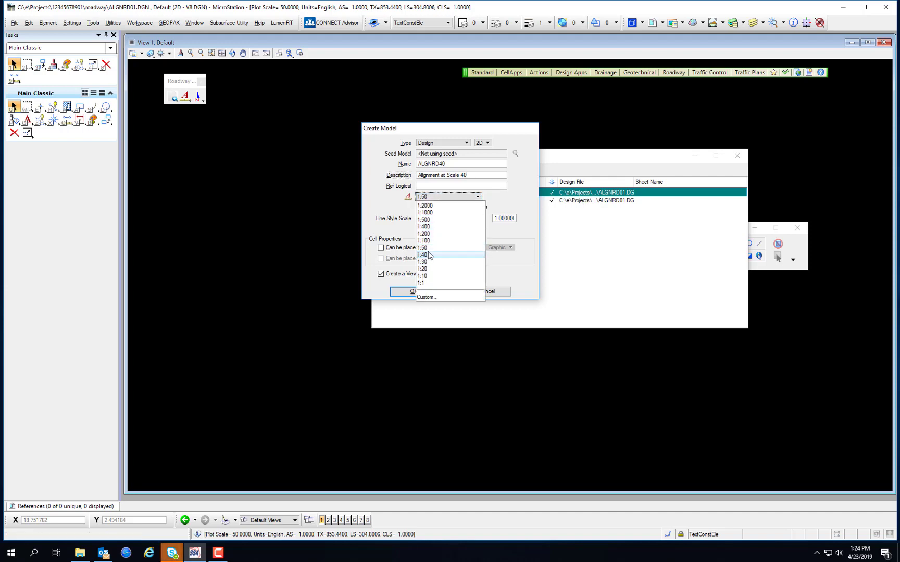
{"action": "left_click", "coordinate": [423, 254]}
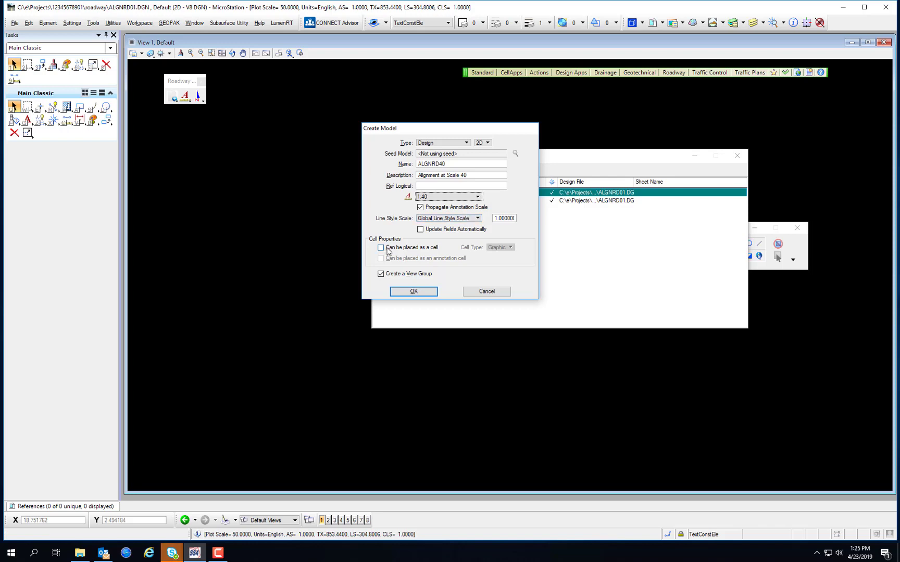
{"action": "left_click", "coordinate": [380, 247]}
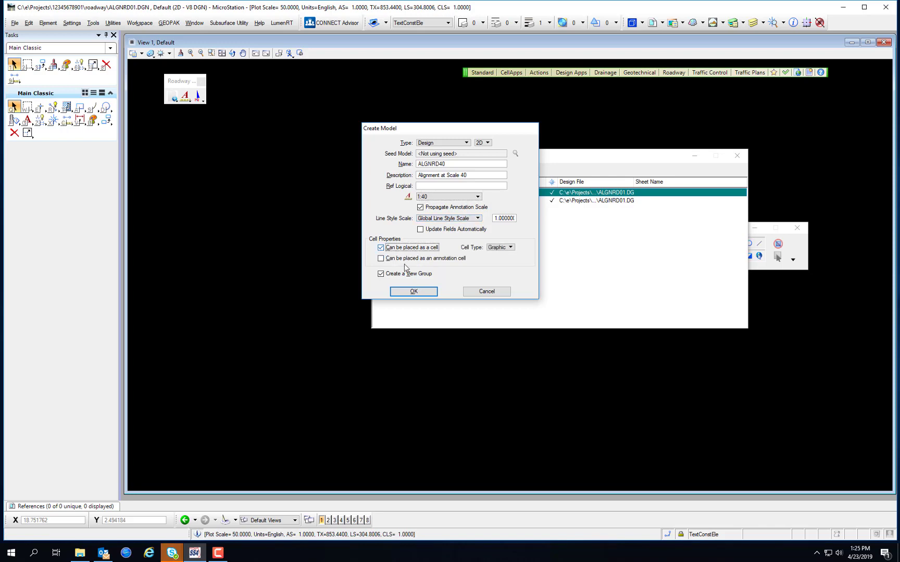
{"action": "mouse_move", "coordinate": [512, 220]}
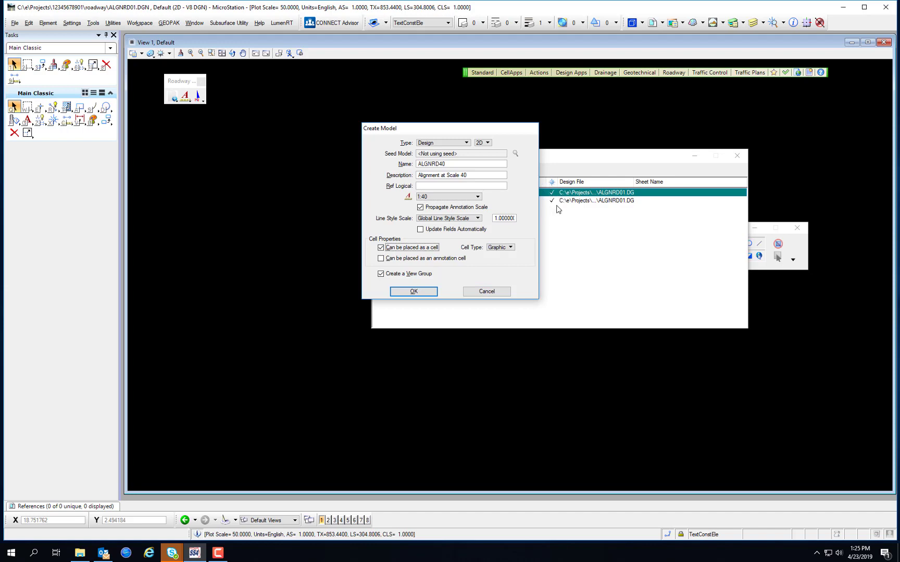
{"action": "mouse_move", "coordinate": [568, 195]}
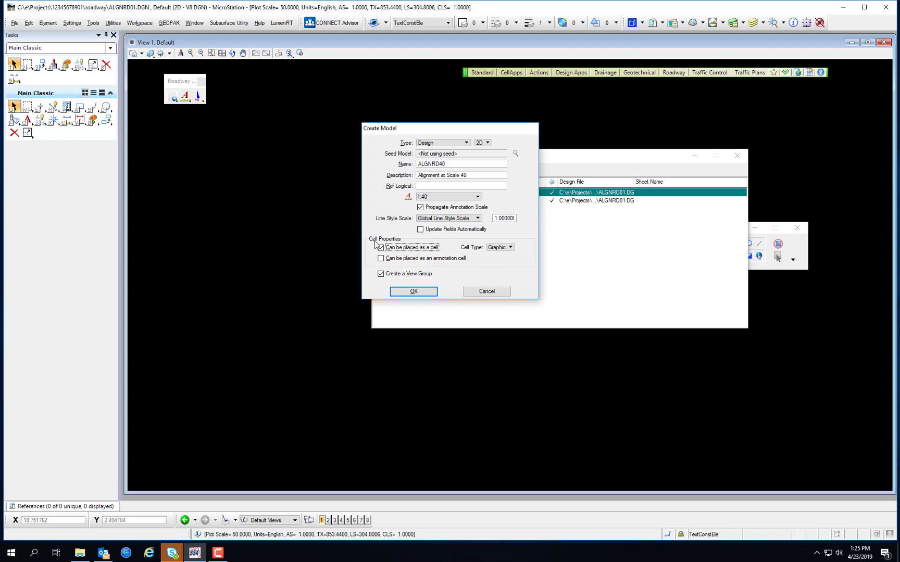
{"action": "left_click", "coordinate": [380, 247]}
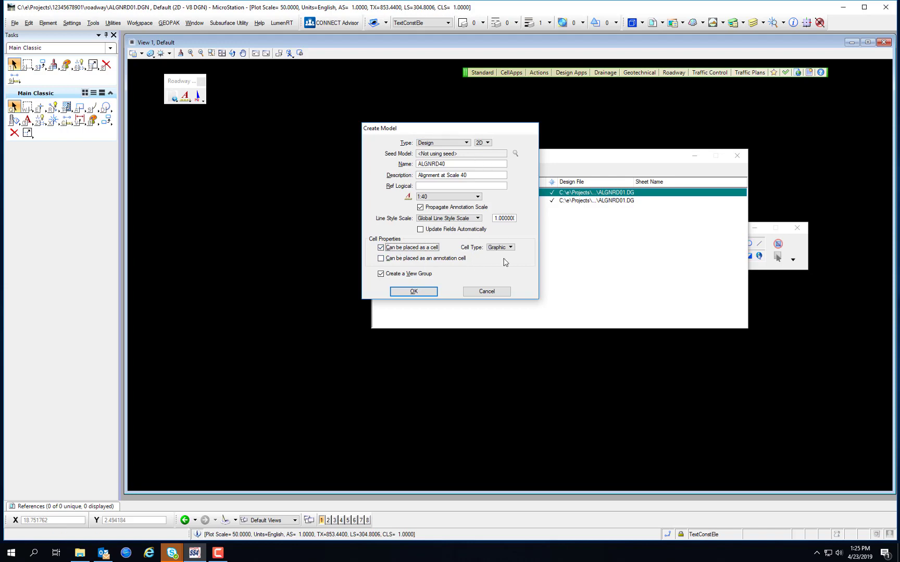
{"action": "left_click", "coordinate": [380, 246]}
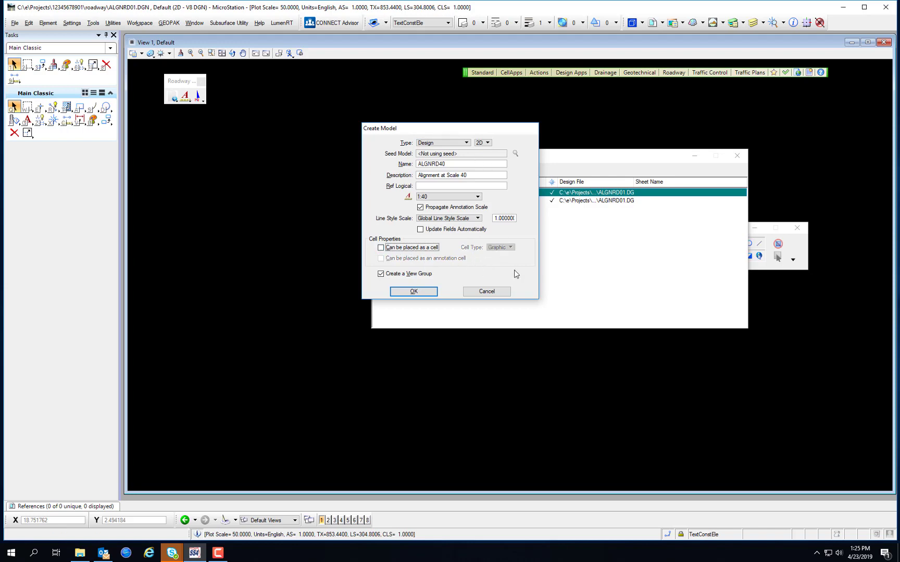
{"action": "mouse_move", "coordinate": [440, 261]}
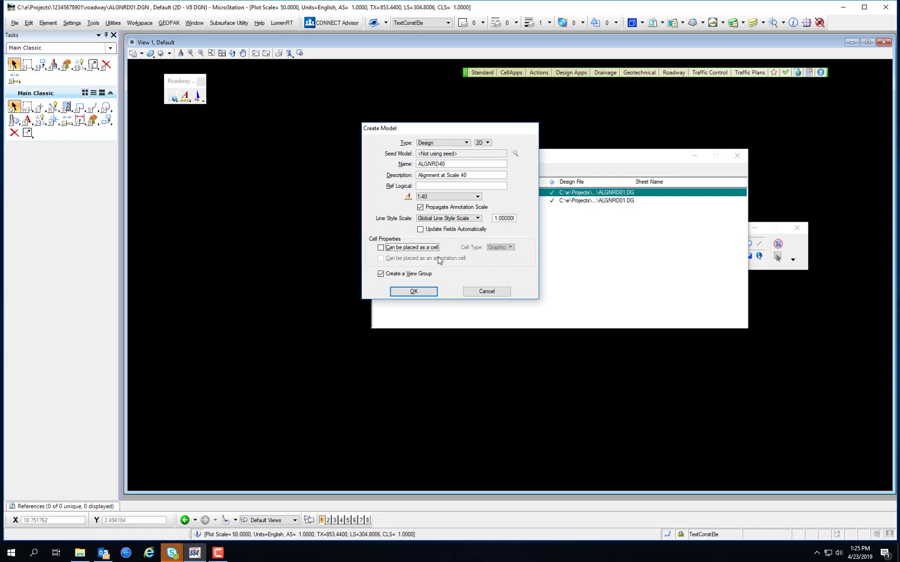
{"action": "left_click", "coordinate": [380, 247]}
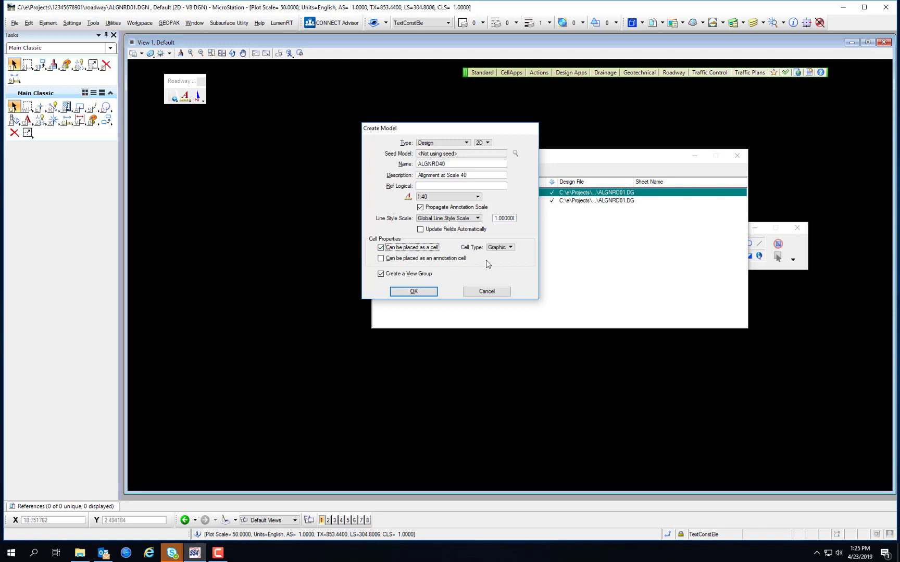
{"action": "left_click", "coordinate": [381, 274]}
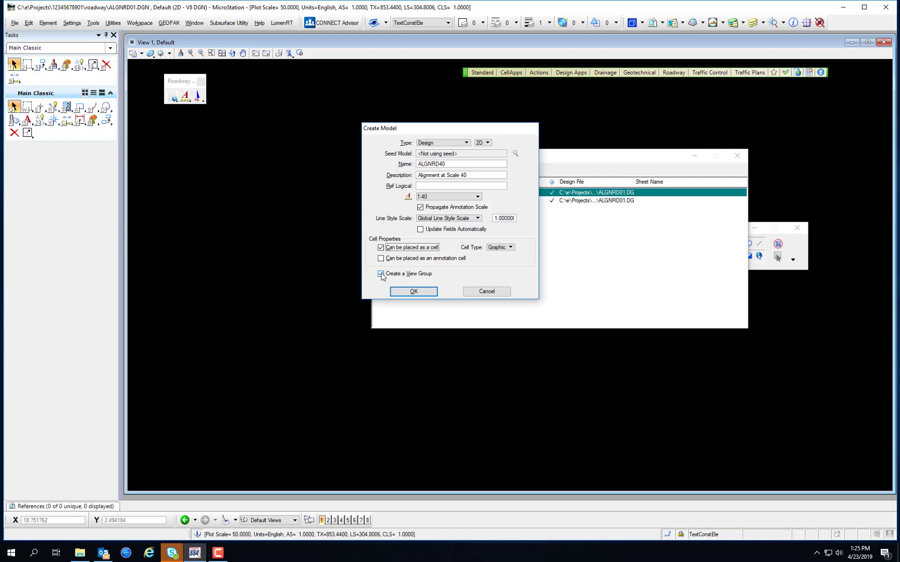
{"action": "left_click", "coordinate": [380, 274]}
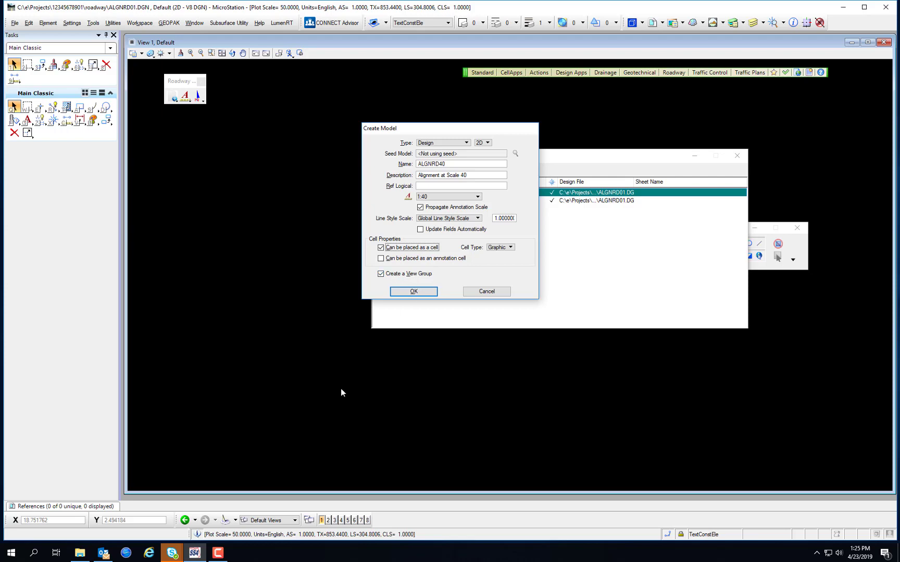
{"action": "mouse_move", "coordinate": [264, 535]}
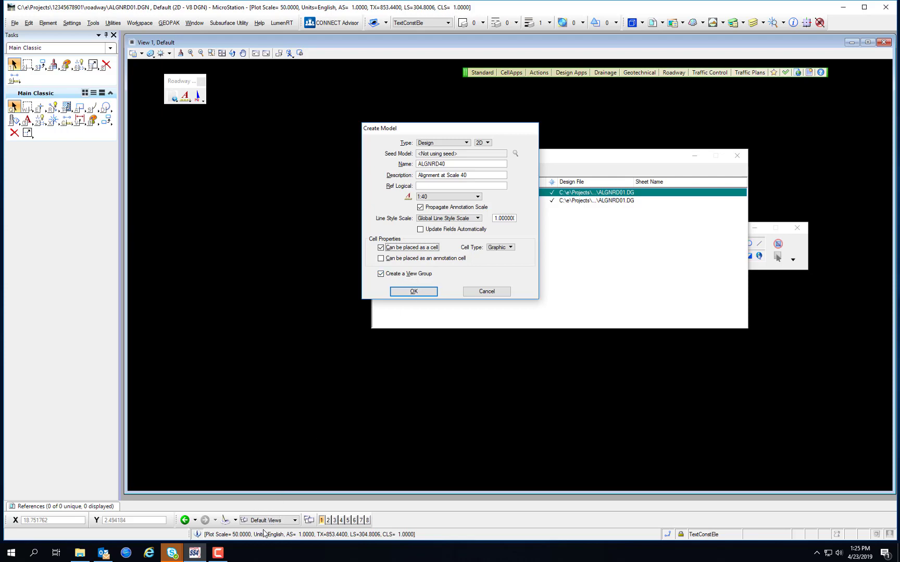
{"action": "mouse_move", "coordinate": [420, 310]}
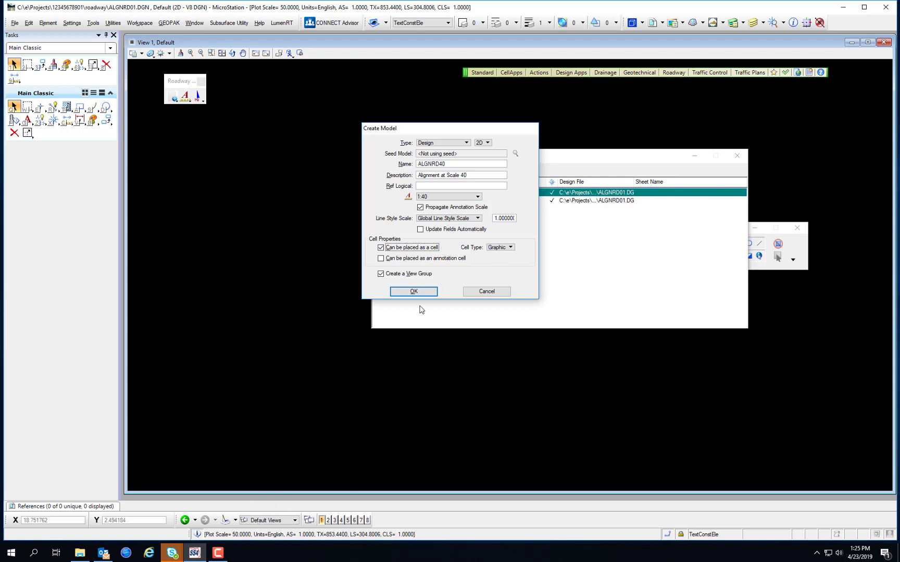
{"action": "left_click", "coordinate": [413, 291]}
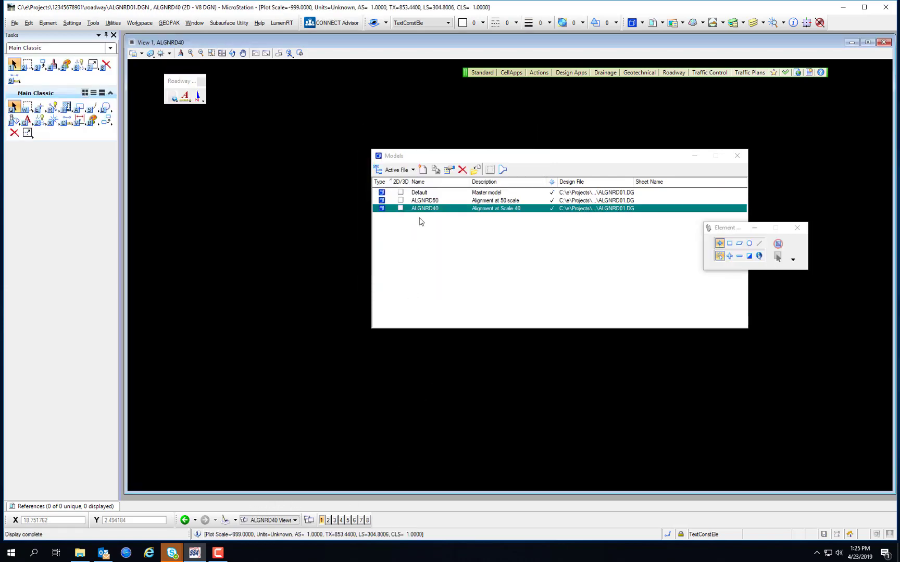
Step: Start another model named ALGNRD200 described as 'Alignment at Scale 200'
{"action": "right_click", "coordinate": [424, 207]}
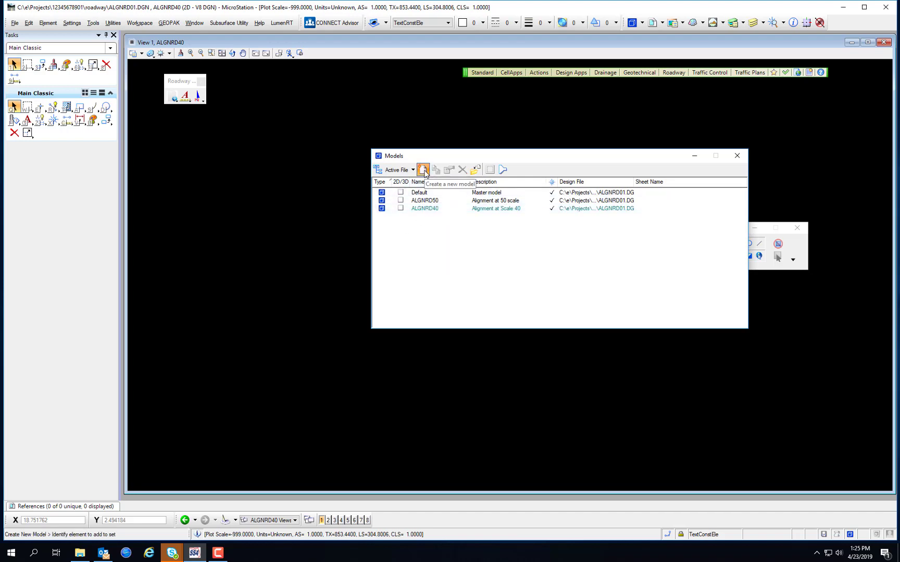
{"action": "left_click", "coordinate": [423, 170]}
{"action": "type", "text": "AL"}
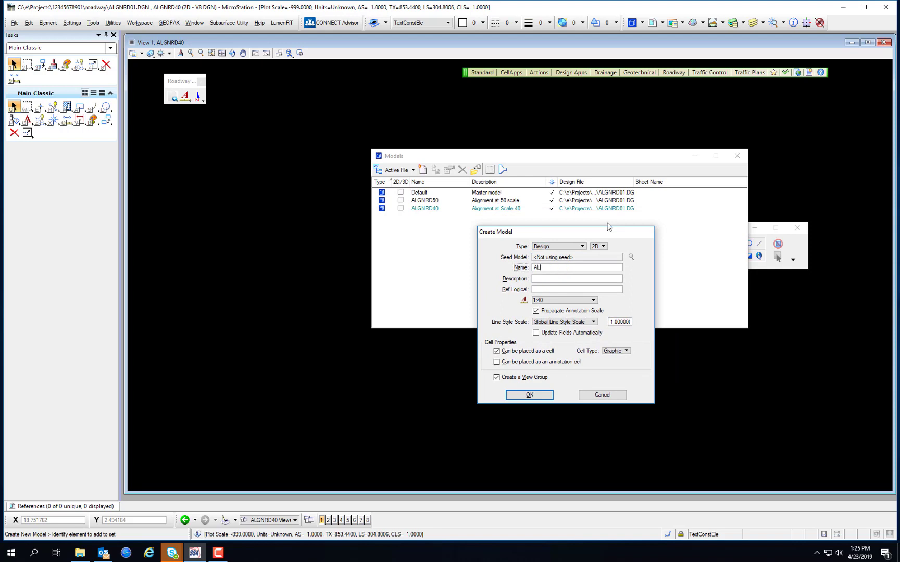
{"action": "type", "text": "IGNRD200"}
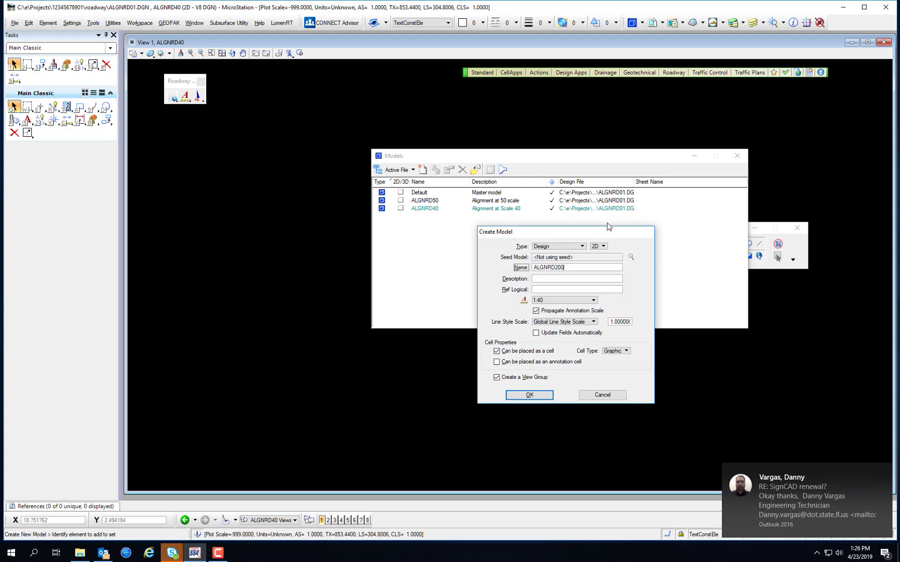
{"action": "left_click", "coordinate": [577, 278]}
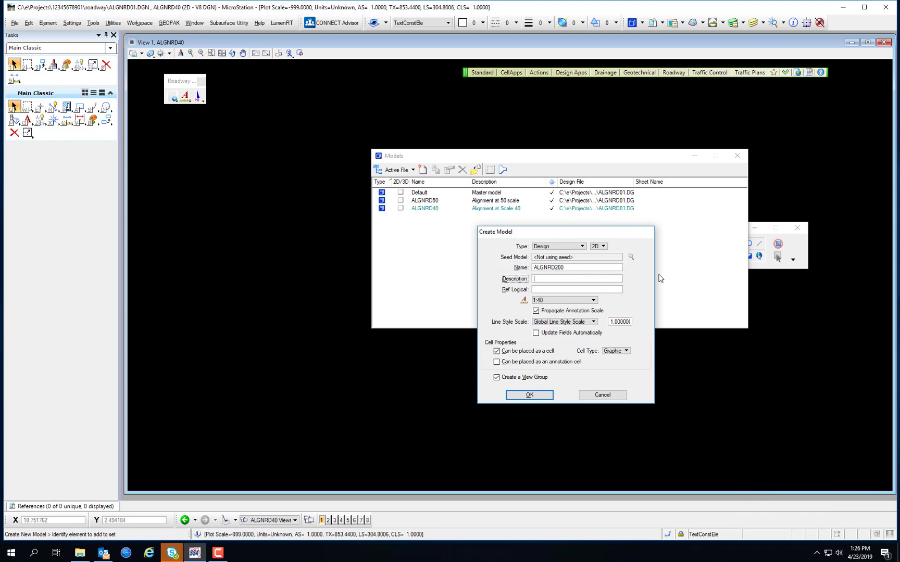
{"action": "type", "text": "Alignment at"}
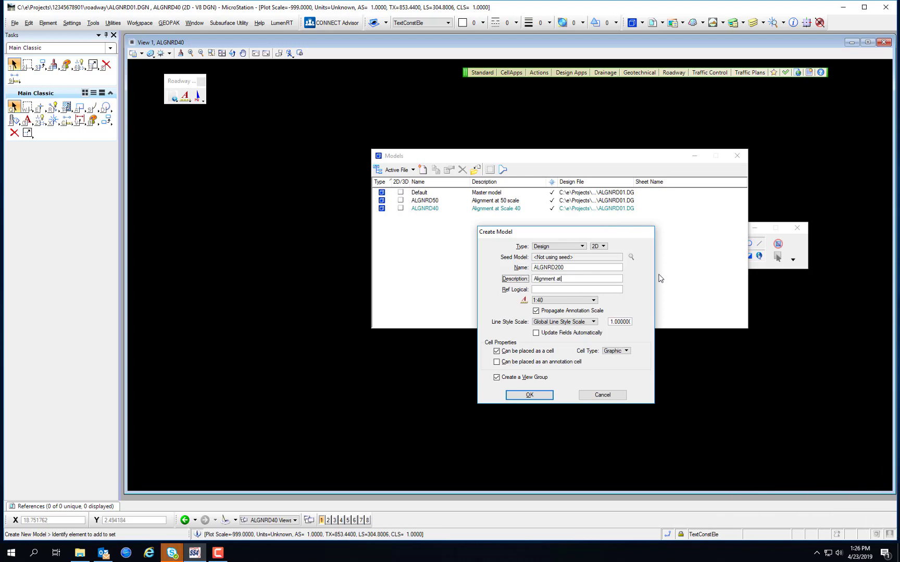
{"action": "type", "text": "Scale 200"}
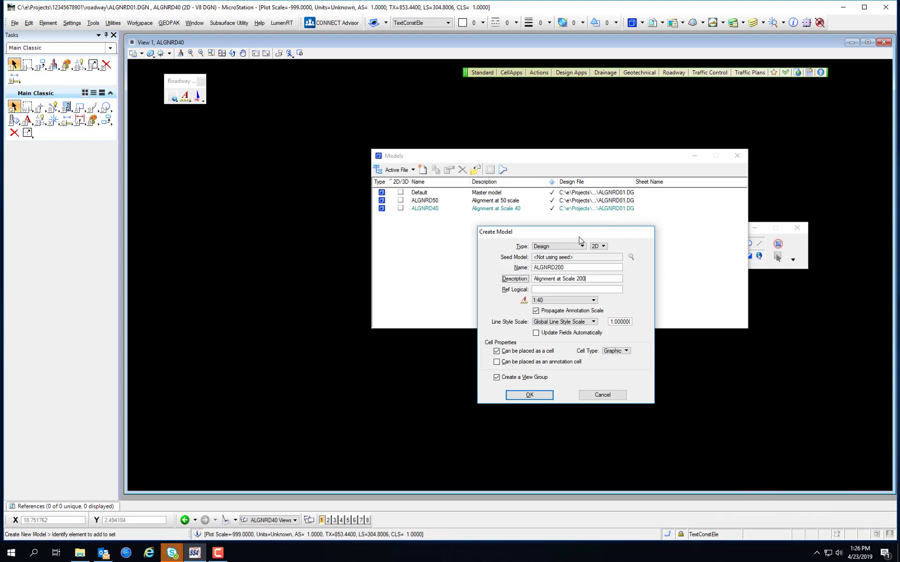
Step: Set its annotation scale to 1:200 and create the ALGNRD200 model
{"action": "left_click", "coordinate": [593, 300]}
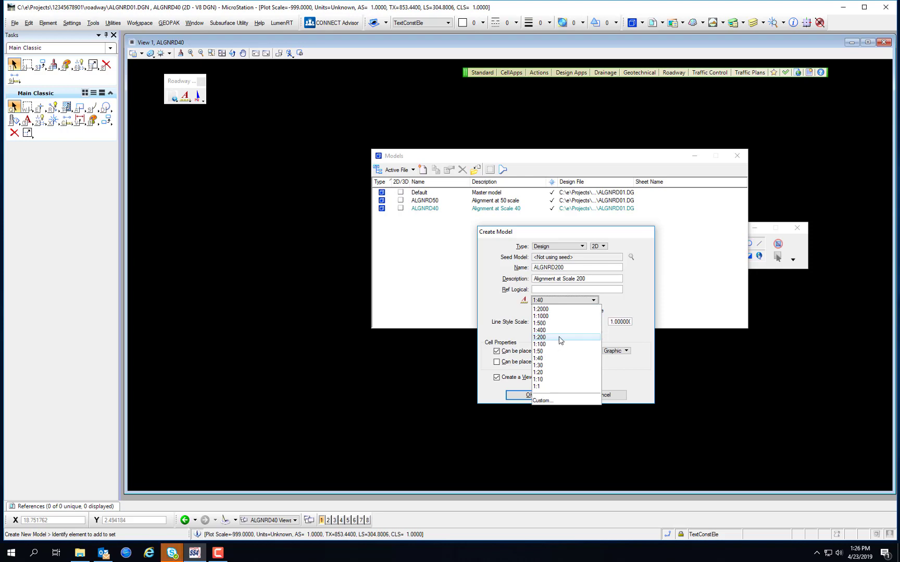
{"action": "left_click", "coordinate": [539, 337]}
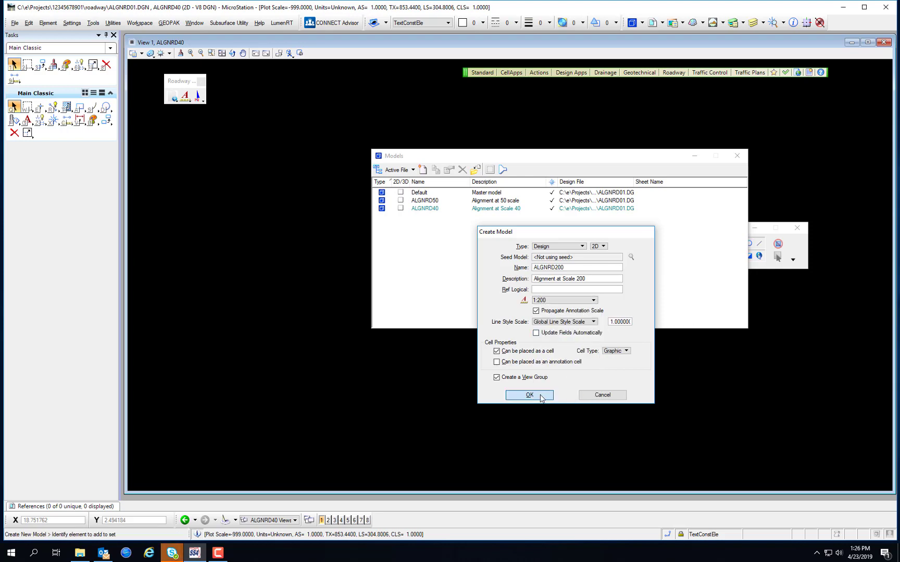
{"action": "left_click", "coordinate": [528, 395]}
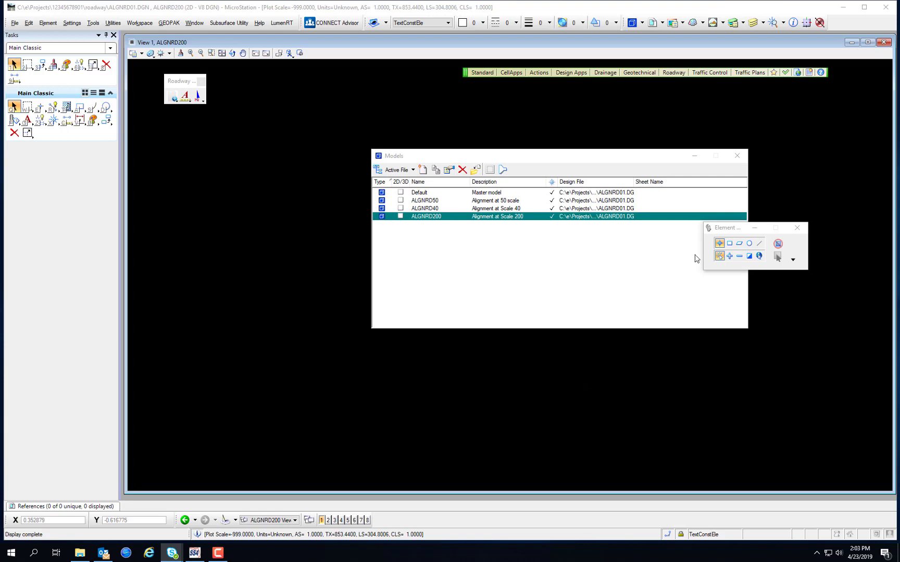
{"action": "mouse_move", "coordinate": [776, 172]}
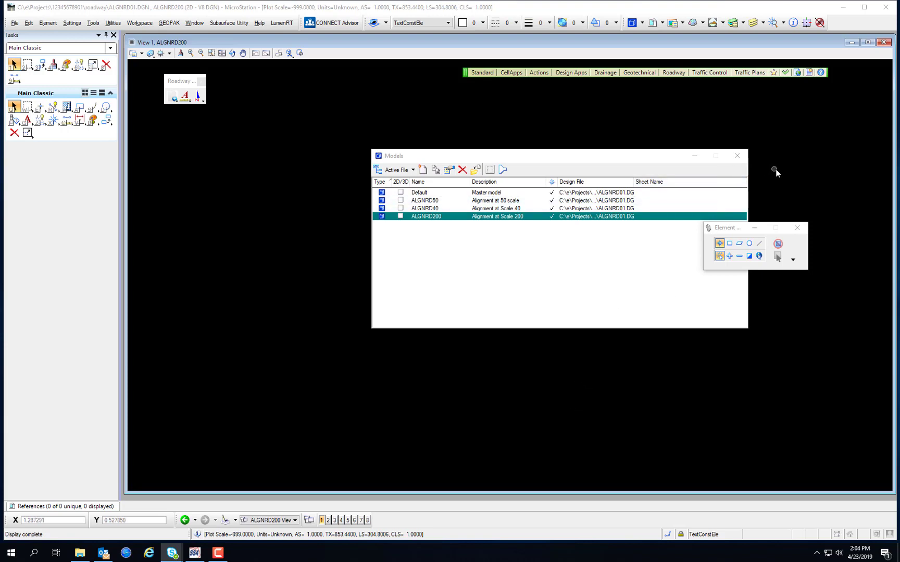
{"action": "mouse_move", "coordinate": [779, 172]}
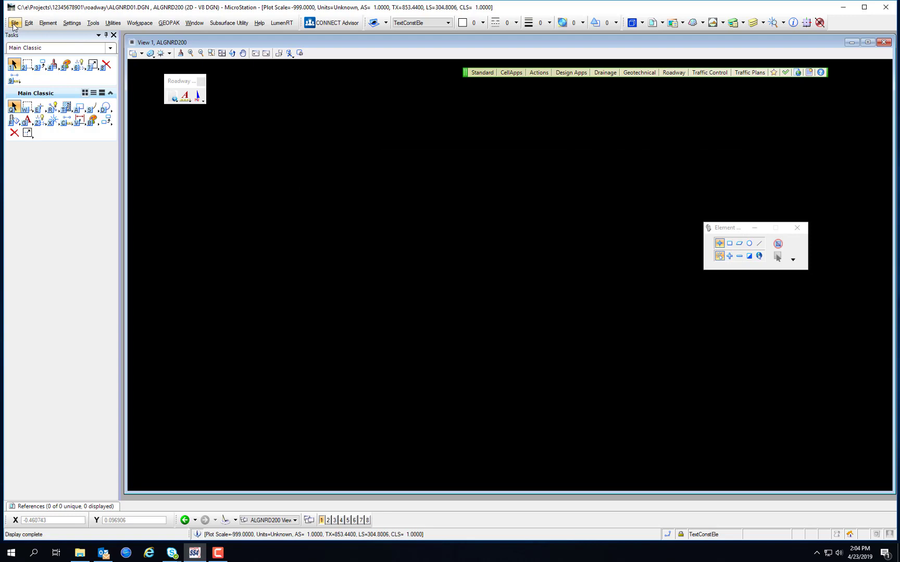
{"action": "mouse_move", "coordinate": [342, 275]}
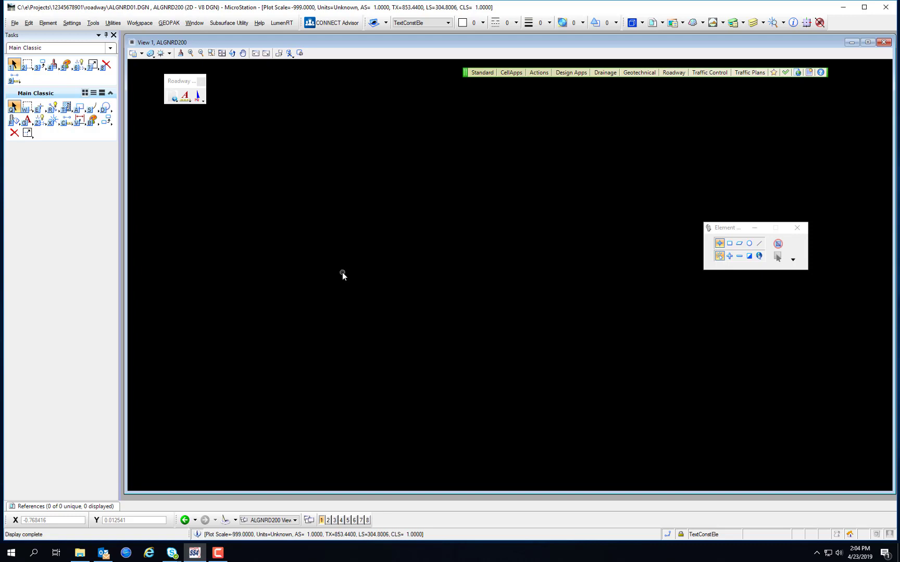
Step: Show the ribbon's Actions menu that includes Create File
{"action": "left_click", "coordinate": [538, 72]}
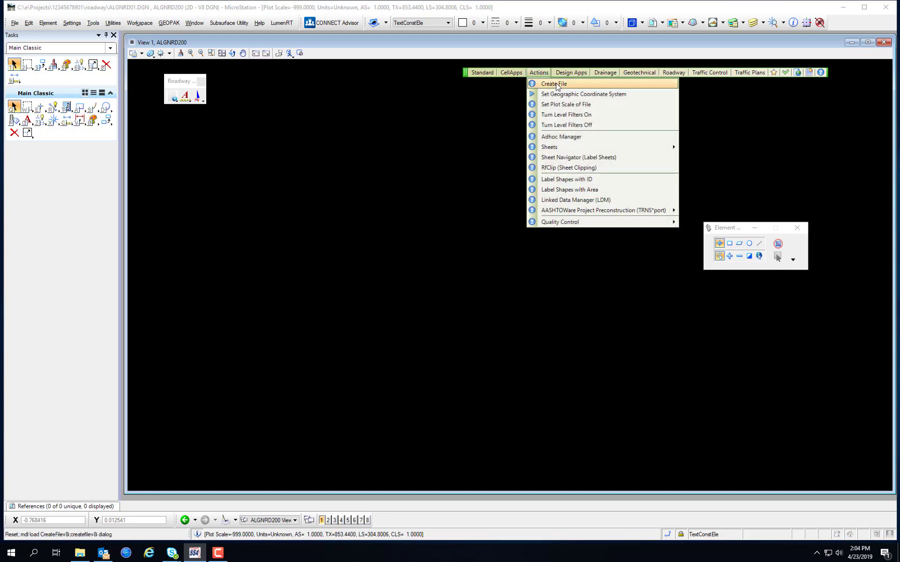
Step: Use Create File to make and open ALGNRD03.dgn, an Alignment Layout file in the roadway folder
{"action": "left_click", "coordinate": [553, 83]}
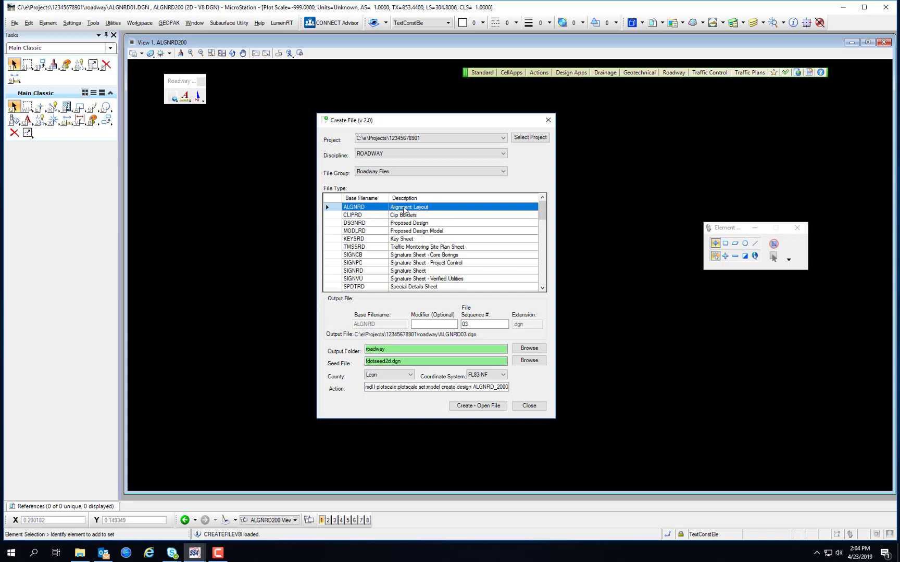
{"action": "mouse_move", "coordinate": [339, 368]}
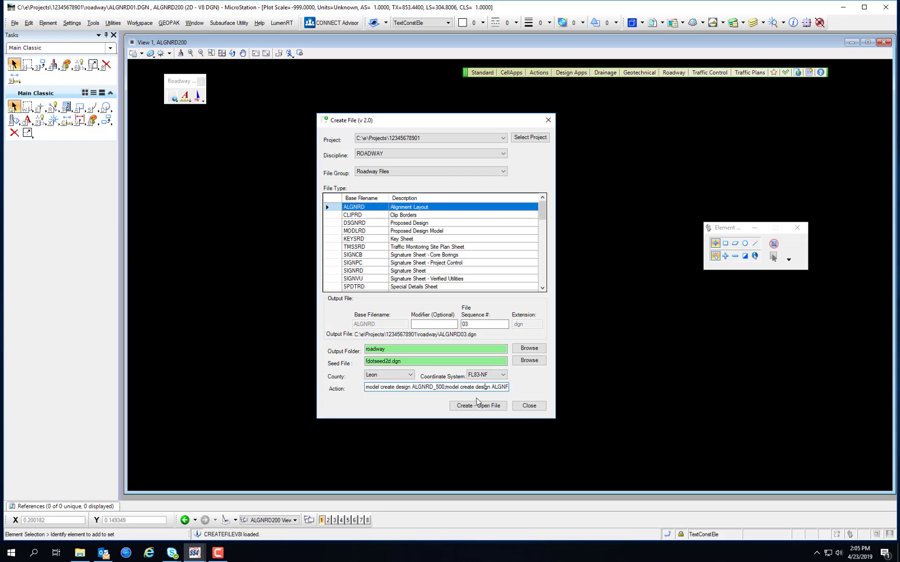
{"action": "left_click", "coordinate": [477, 406]}
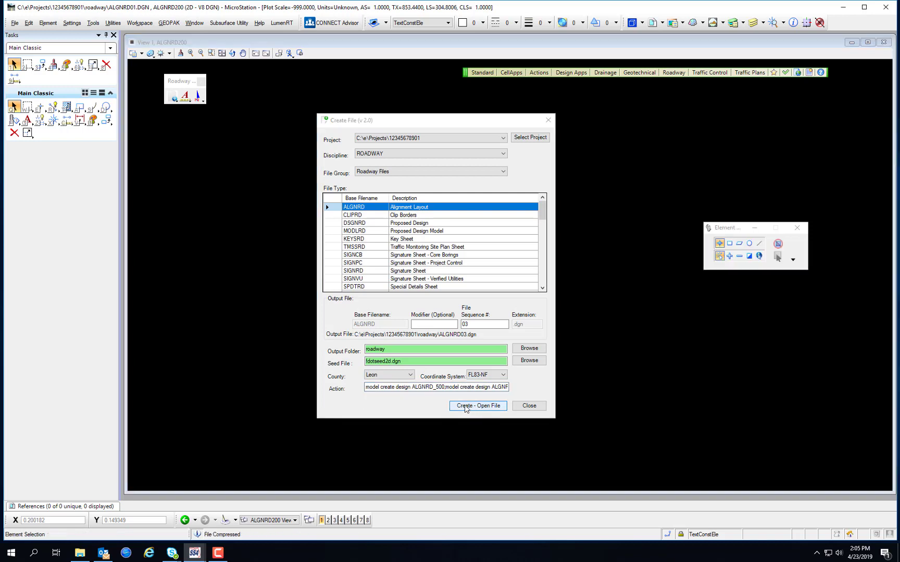
{"action": "left_click", "coordinate": [477, 406]}
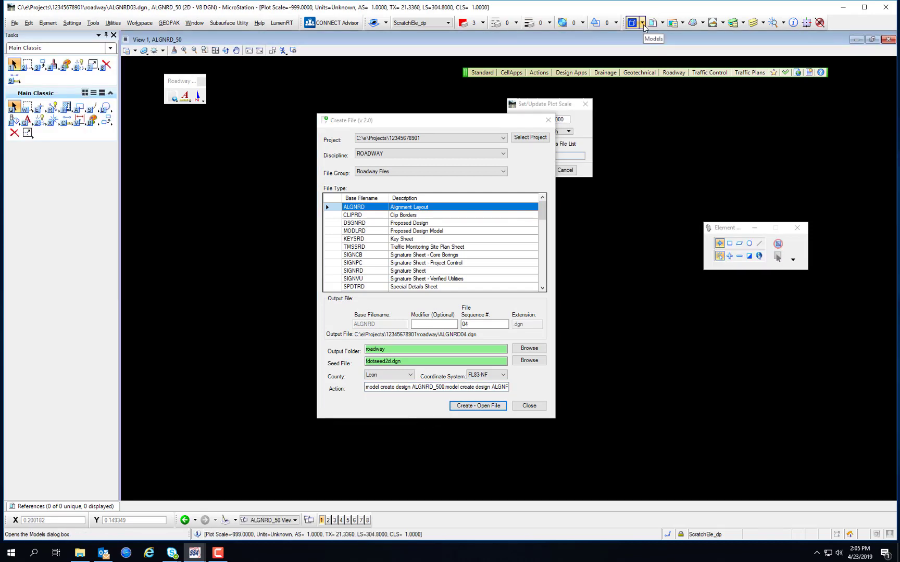
Step: Choose the RDXSRD roadway cross-section file type and create RDXSRD01.dgn, opening it
{"action": "left_click", "coordinate": [632, 21]}
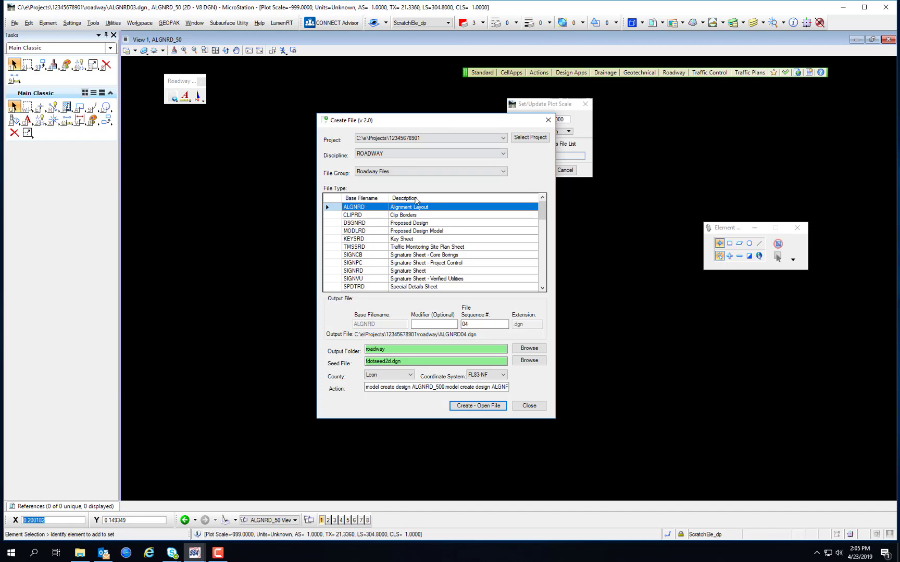
{"action": "scroll", "scroll_direction": "down", "scroll_amount": 3}
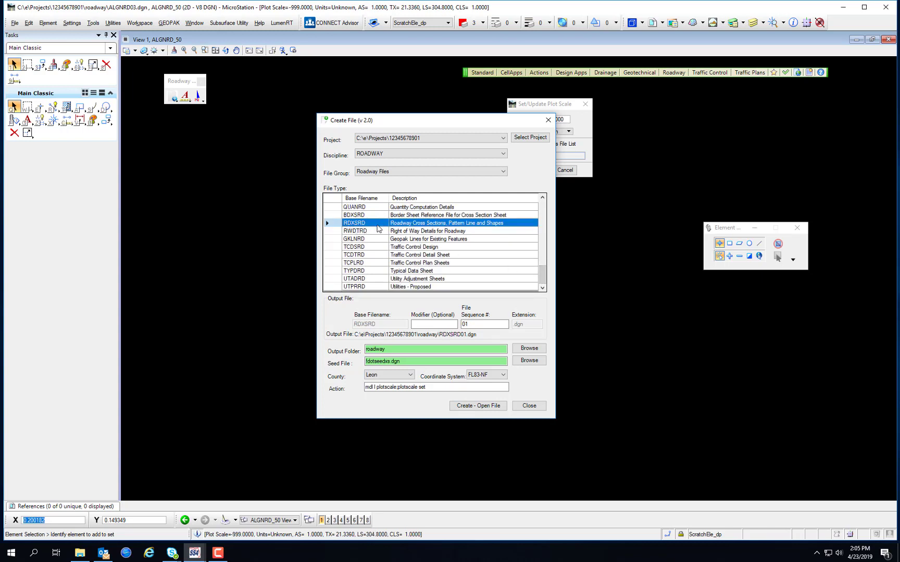
{"action": "left_click", "coordinate": [435, 362]}
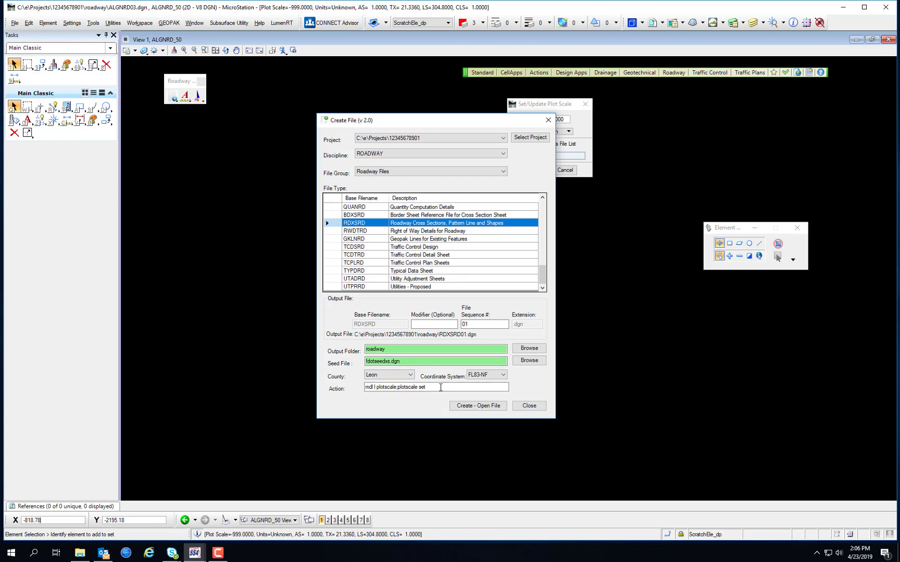
{"action": "left_click", "coordinate": [477, 406]}
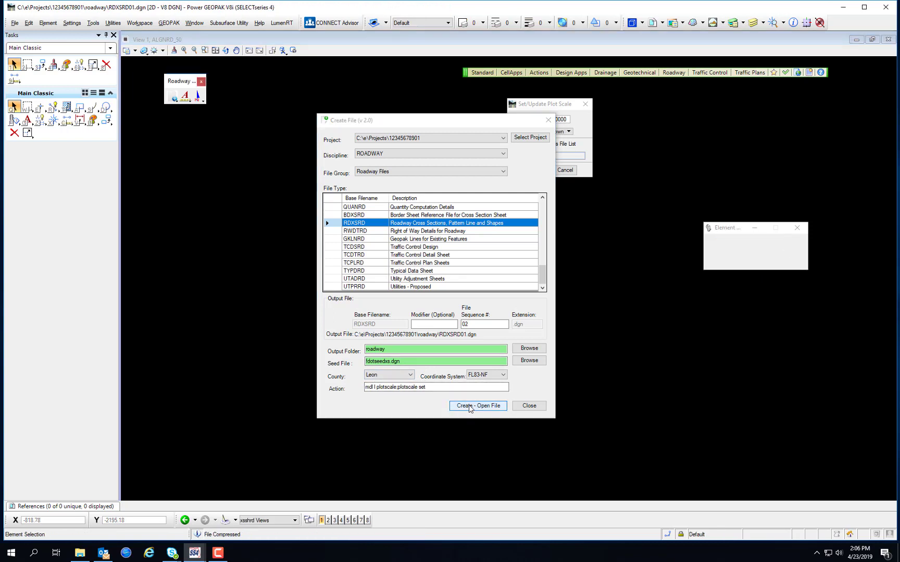
Step: List RDXSRD01's models: xsshrd active with Pattrd, Rdxsrd_shg, Rdxsrd, Existing and Proposed Features
{"action": "left_click", "coordinate": [477, 406]}
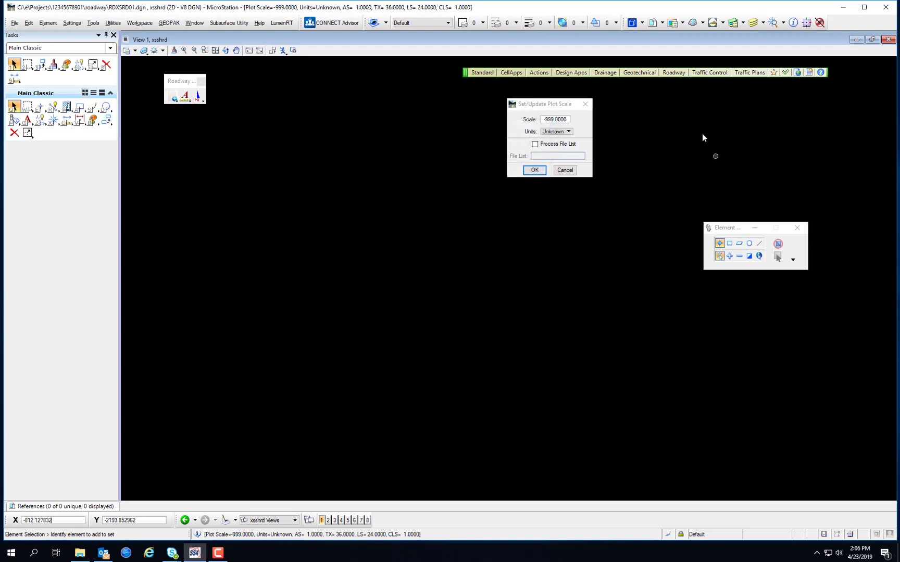
{"action": "left_click", "coordinate": [631, 22]}
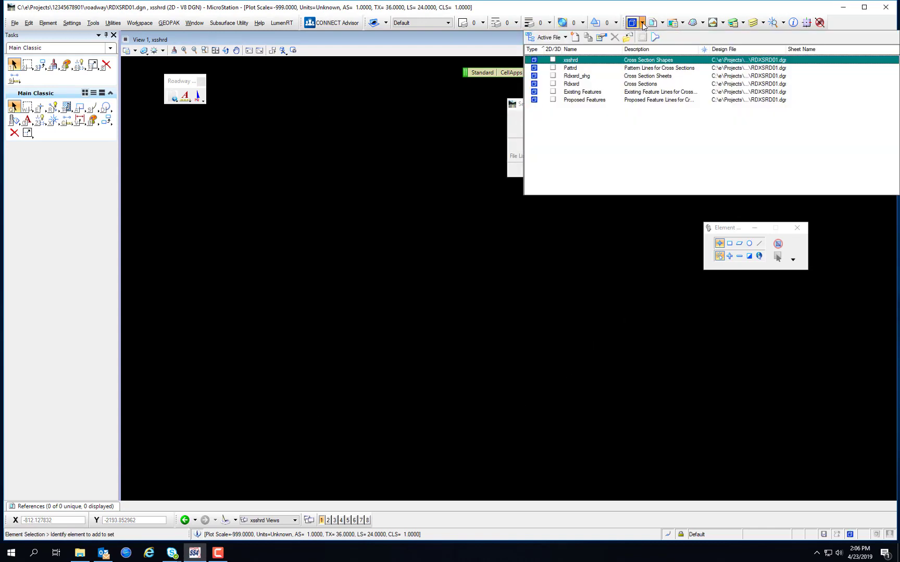